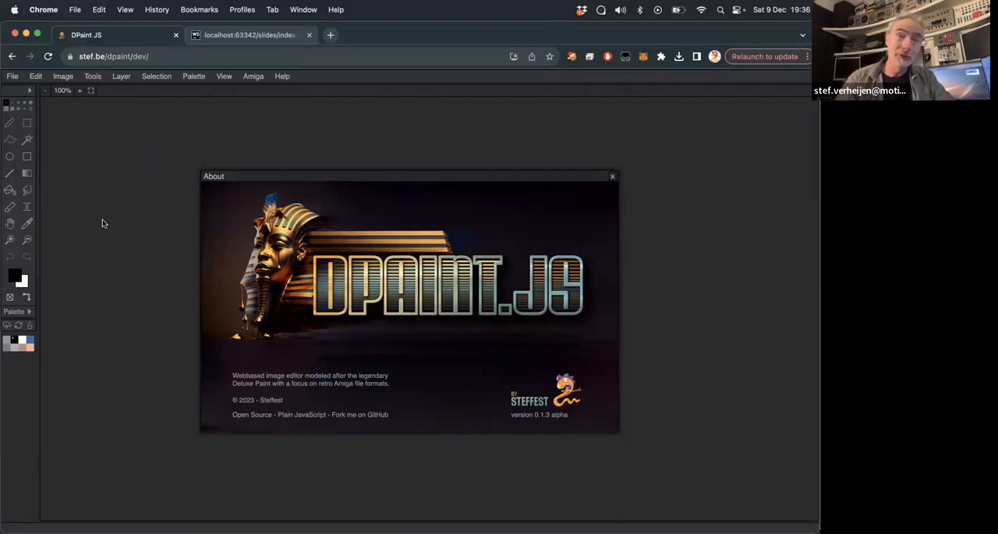
pyautogui.moveTo(175, 116)
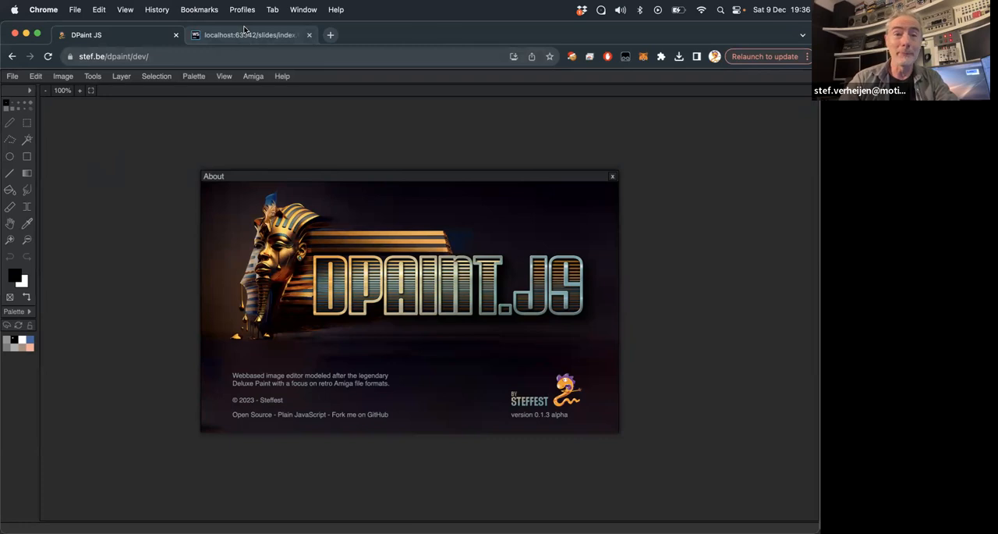
# Step: Return to the slide presentation to show the Amiga Workbench desktop slide
pyautogui.click(250, 35)
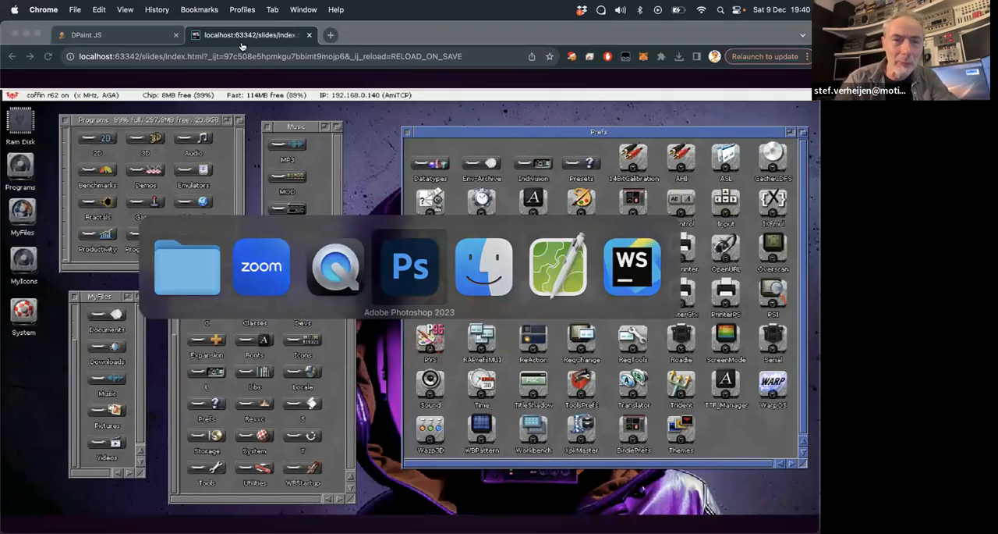
# Step: In Photoshop, save a copy of drawers.psd in IFF Format
pyautogui.click(409, 268)
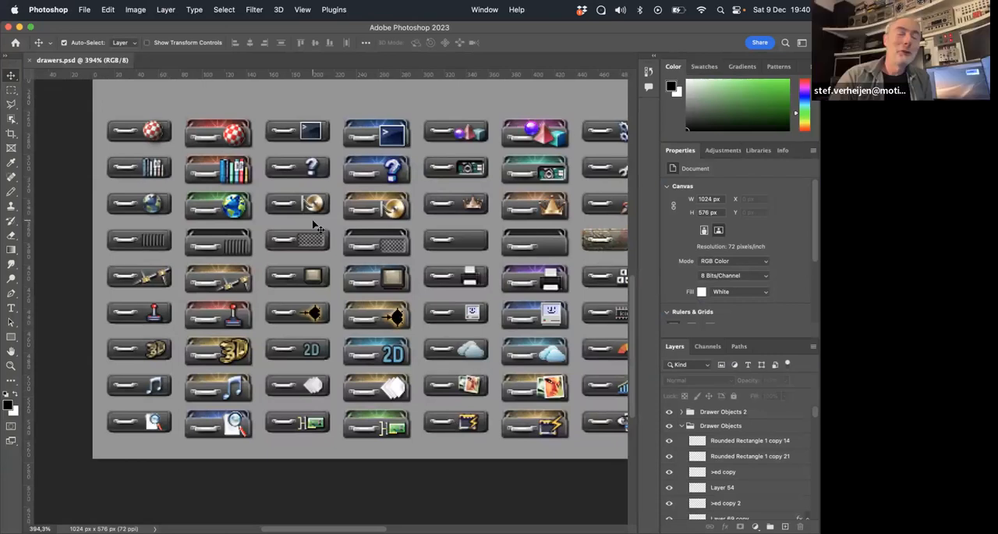
pyautogui.click(84, 10)
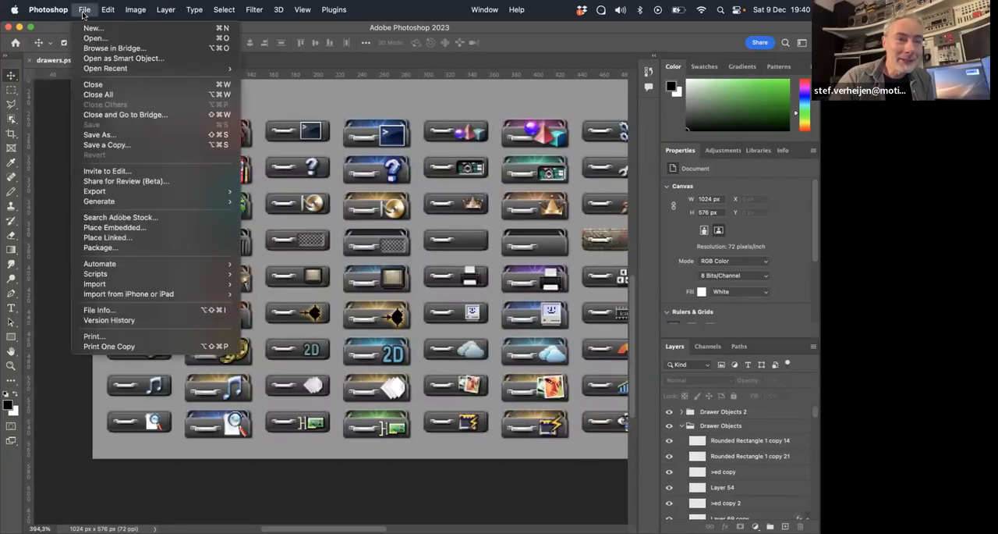
pyautogui.click(47, 10)
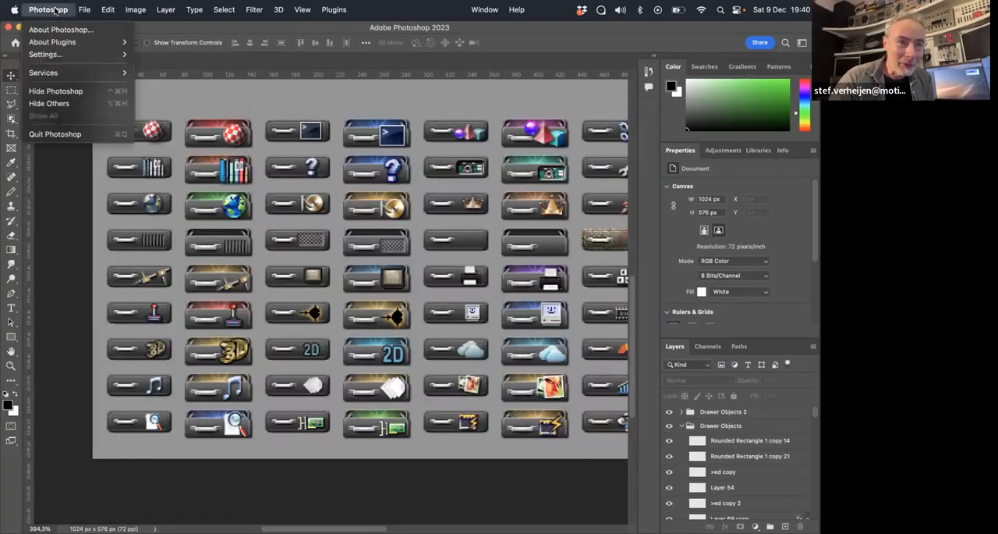
pyautogui.click(85, 9)
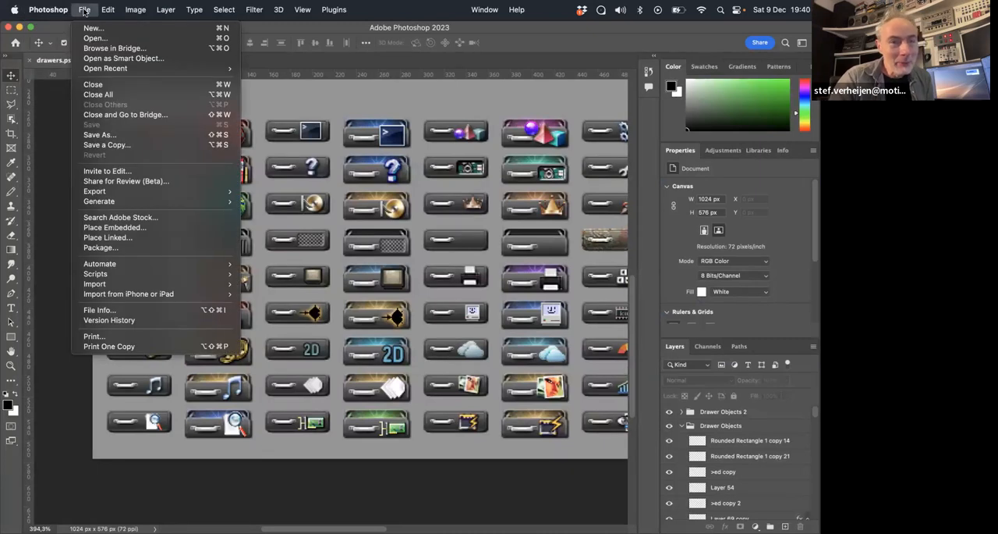
pyautogui.moveTo(95, 192)
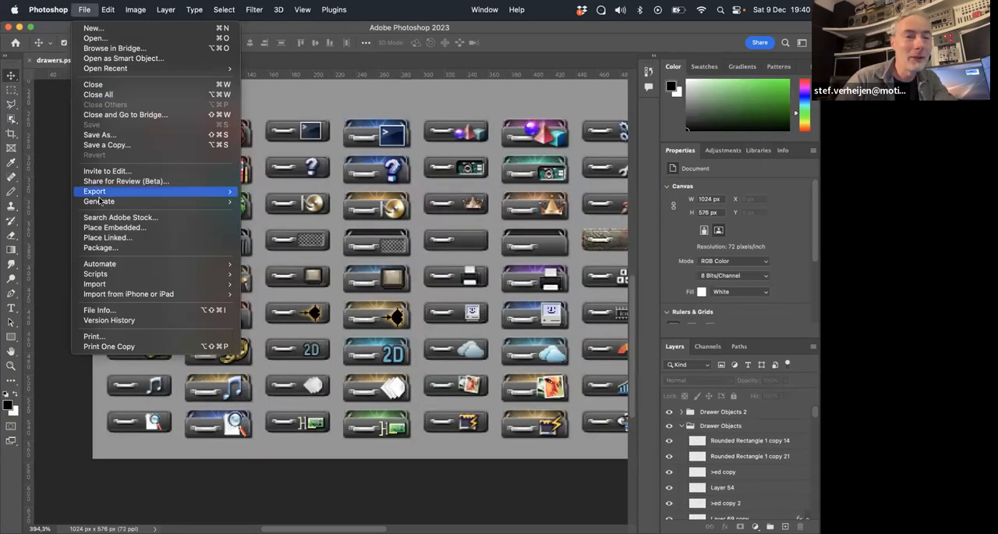
pyautogui.moveTo(113, 155)
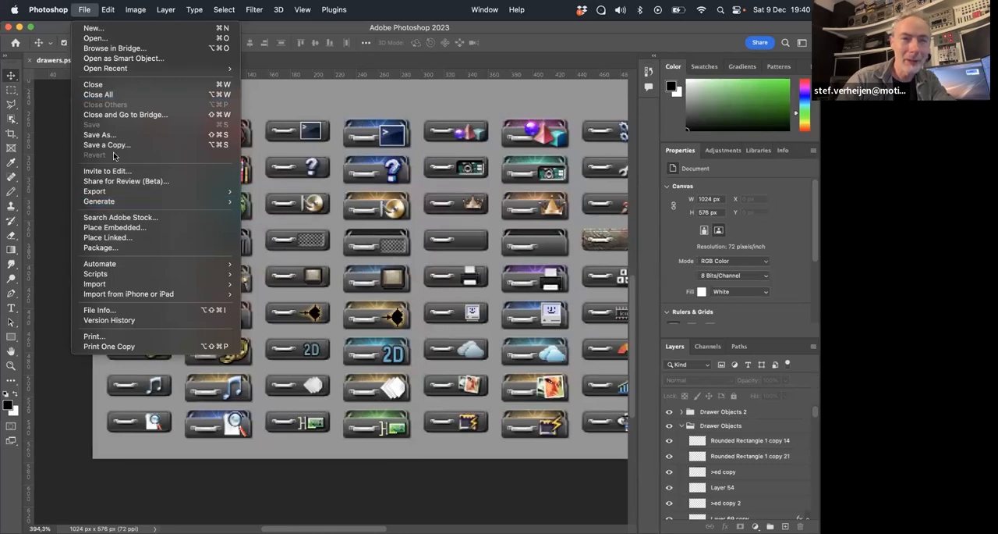
pyautogui.click(107, 144)
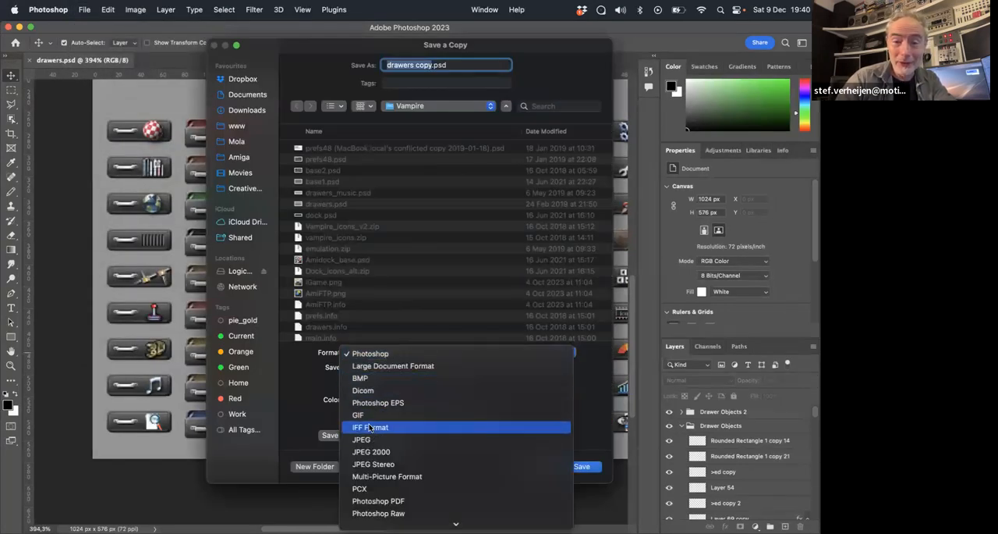
pyautogui.click(370, 426)
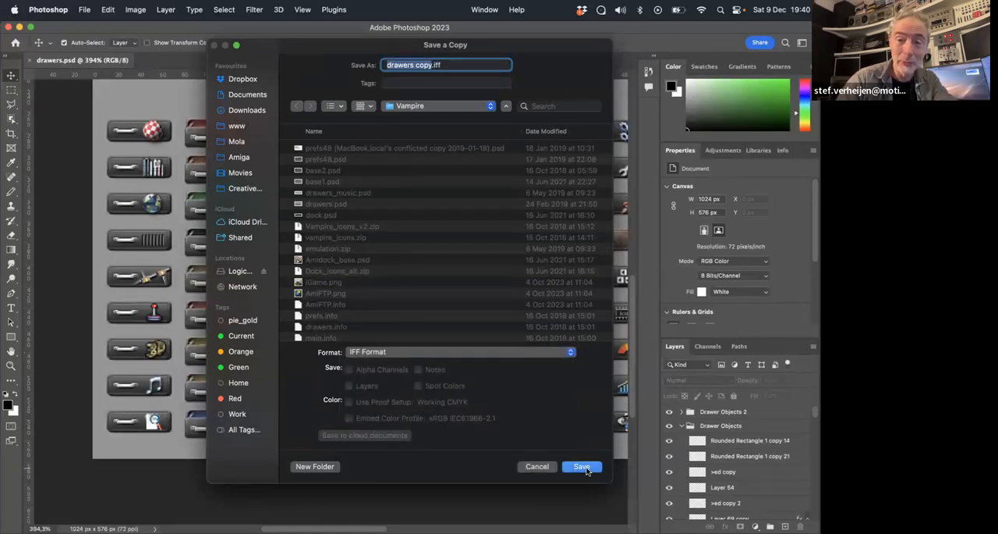
pyautogui.click(581, 466)
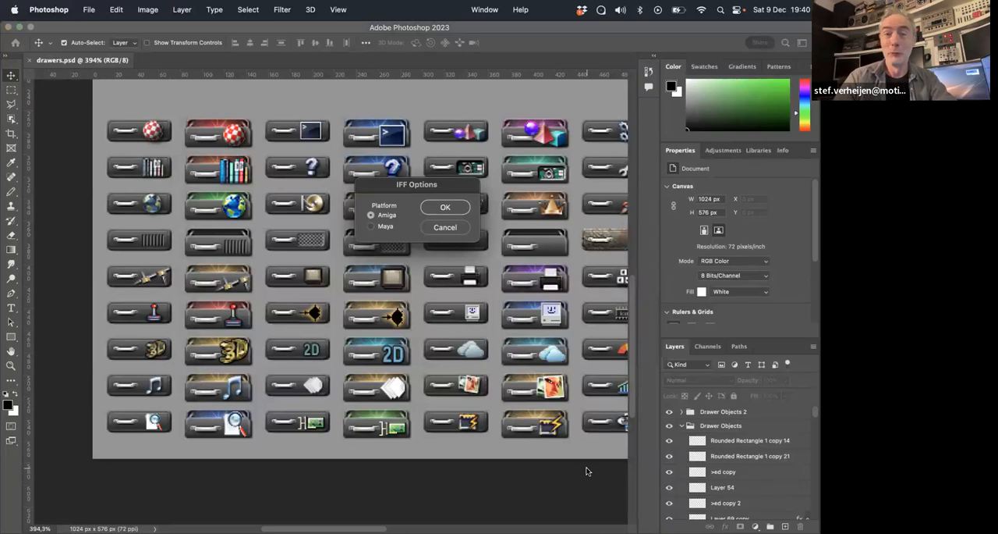
pyautogui.moveTo(554, 455)
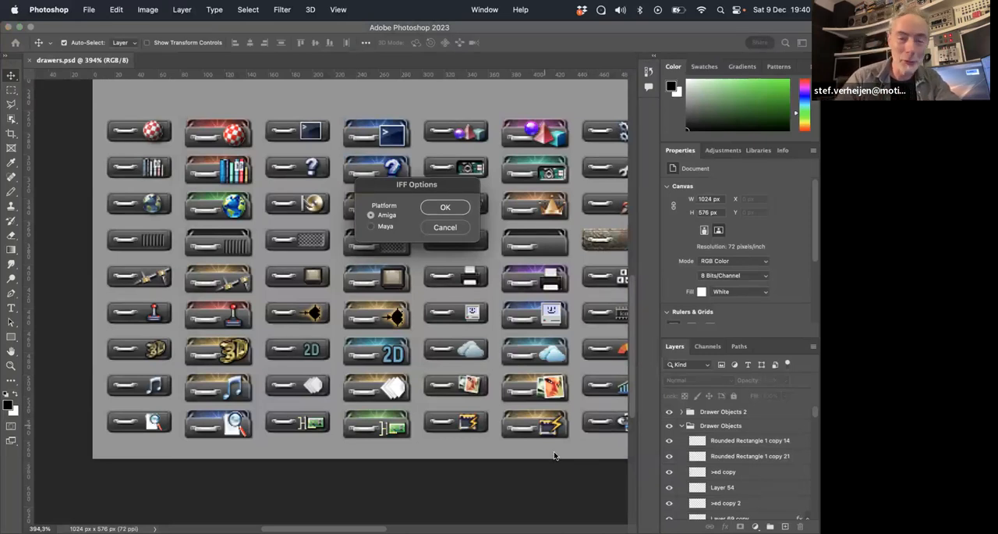
pyautogui.moveTo(477, 309)
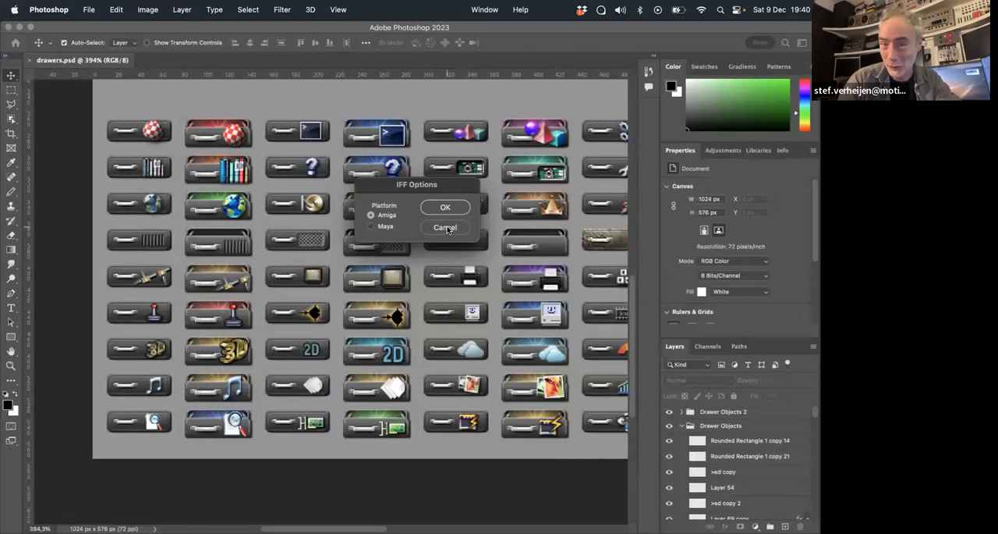
# Step: Cancel the IFF Options dialog so no IFF copy is saved
pyautogui.click(444, 227)
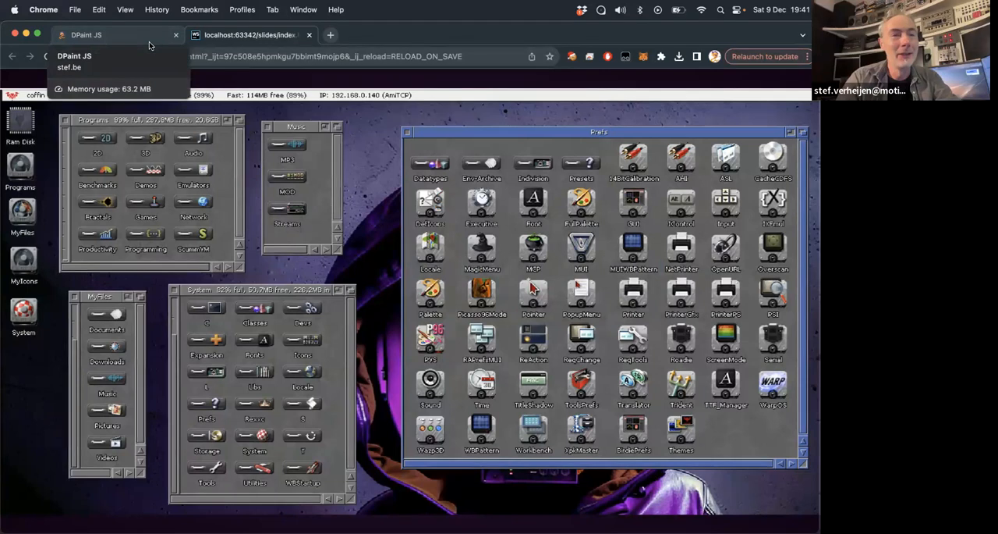
# Step: Bring the DPaint JS tab back to the front in Chrome
pyautogui.click(86, 34)
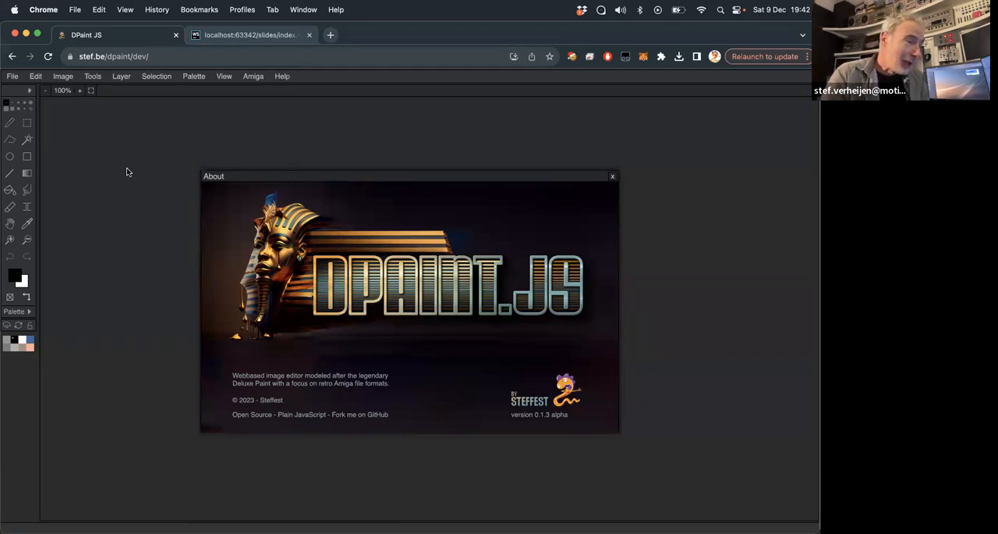
pyautogui.moveTo(613, 185)
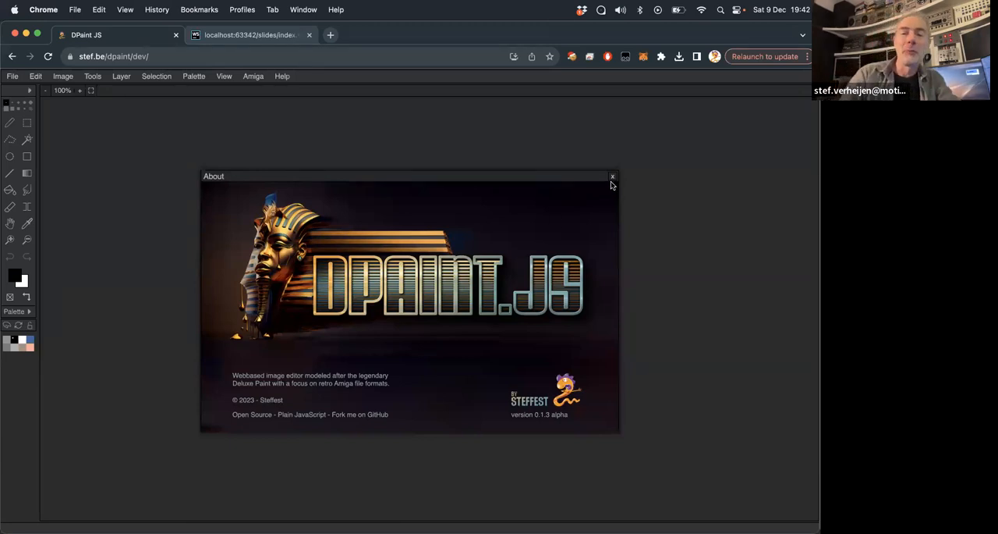
# Step: Dismiss the About splash and open the System-01-png.info icon file
pyautogui.click(613, 176)
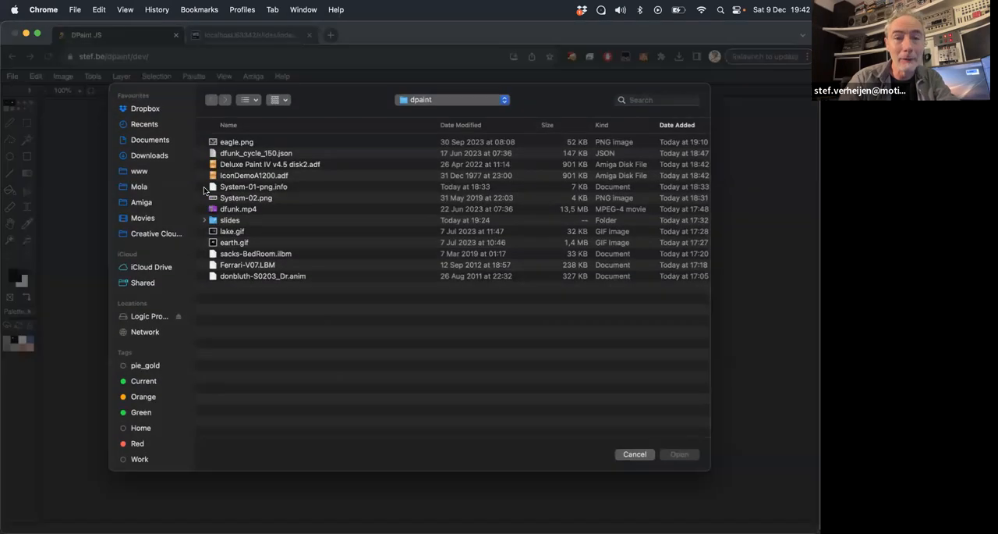
pyautogui.moveTo(338, 194)
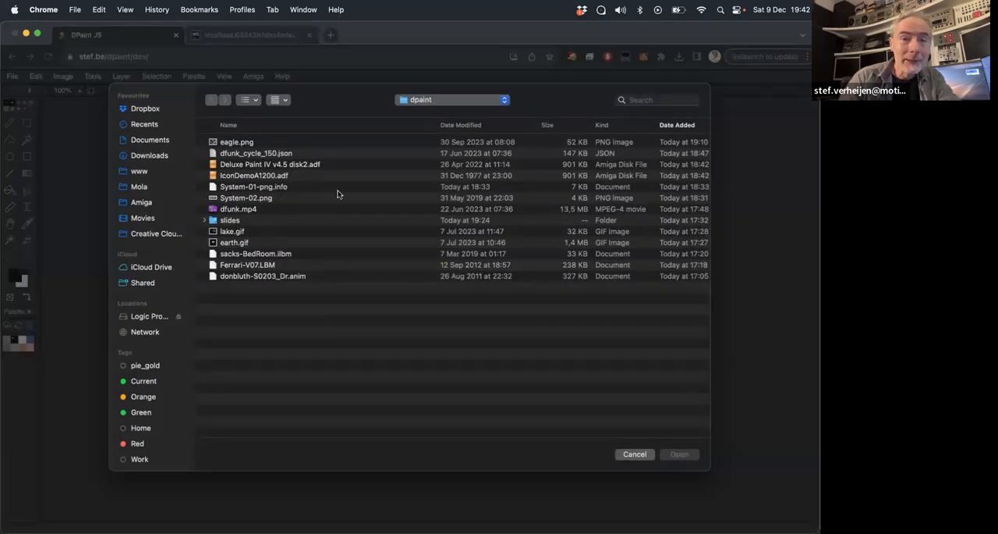
pyautogui.click(253, 187)
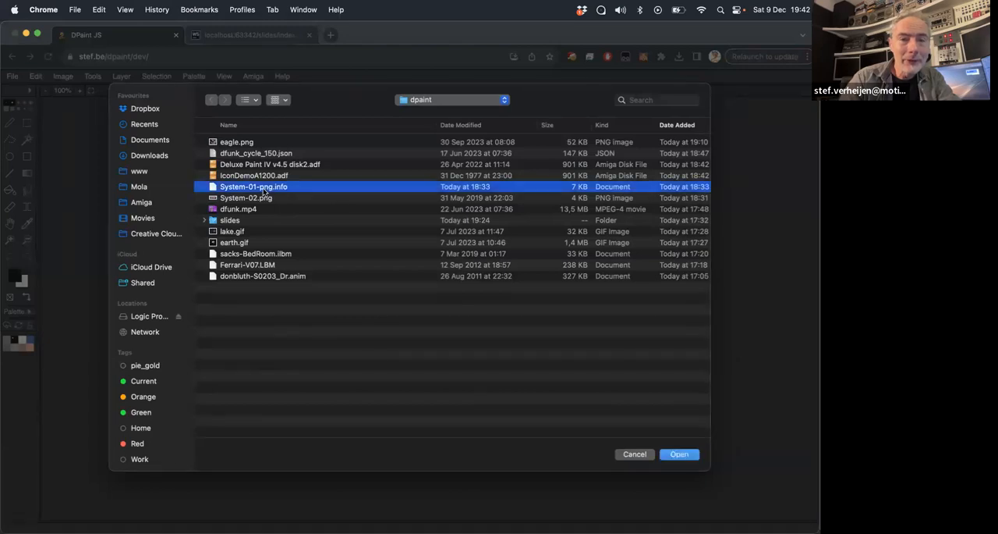
pyautogui.click(678, 453)
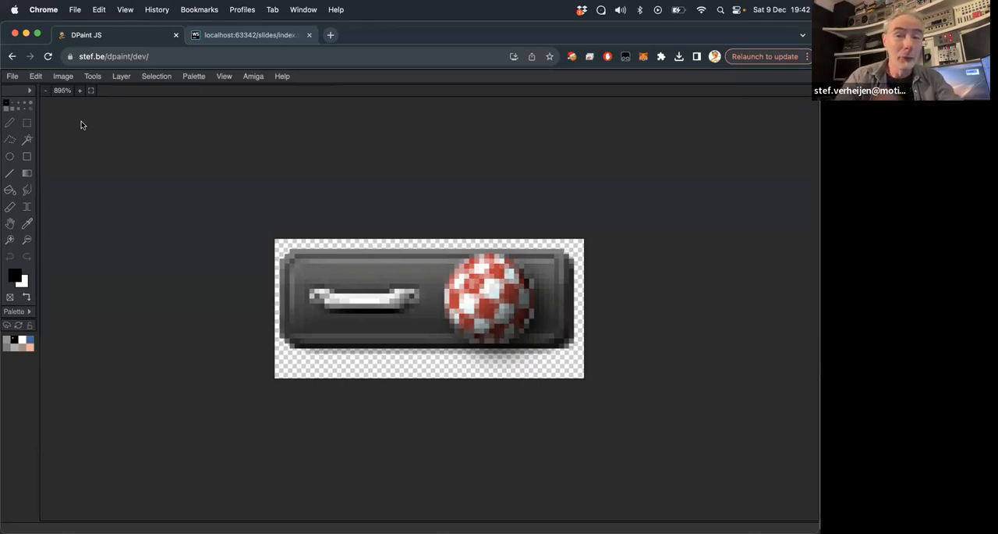
pyautogui.moveTo(62, 141)
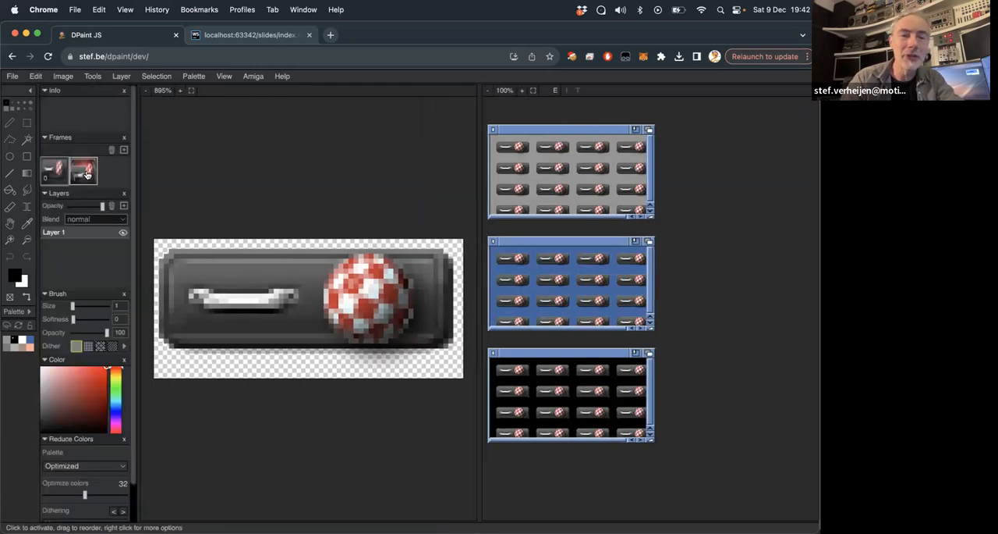
# Step: Flip between the icon's frame 0 and glowing frame 1, ending on frame 0
pyautogui.click(53, 169)
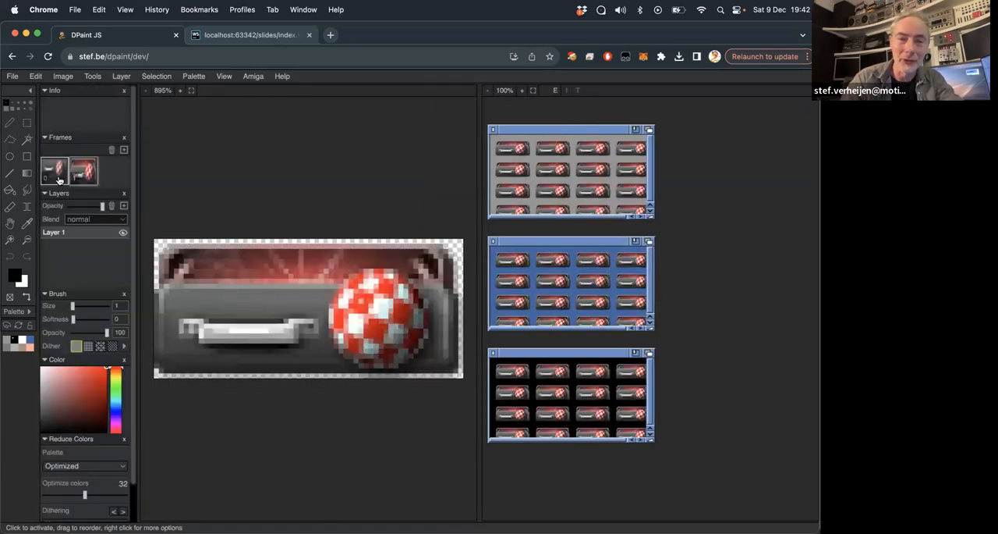
pyautogui.click(82, 170)
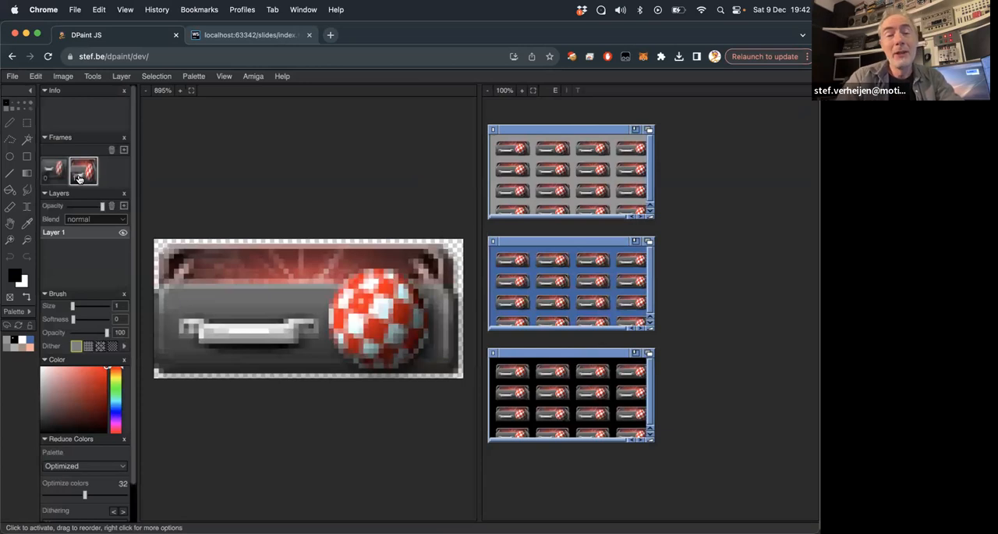
pyautogui.click(54, 169)
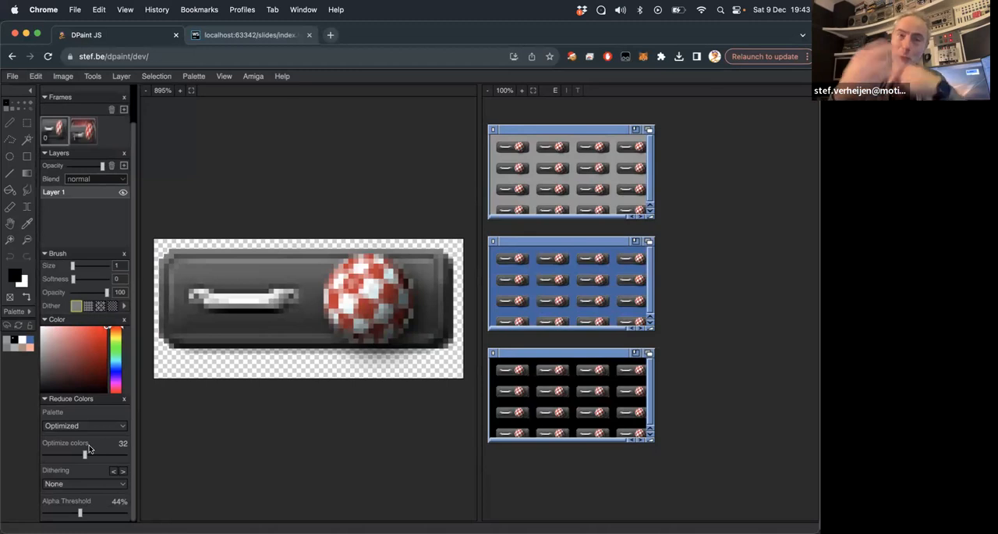
pyautogui.moveTo(86, 458)
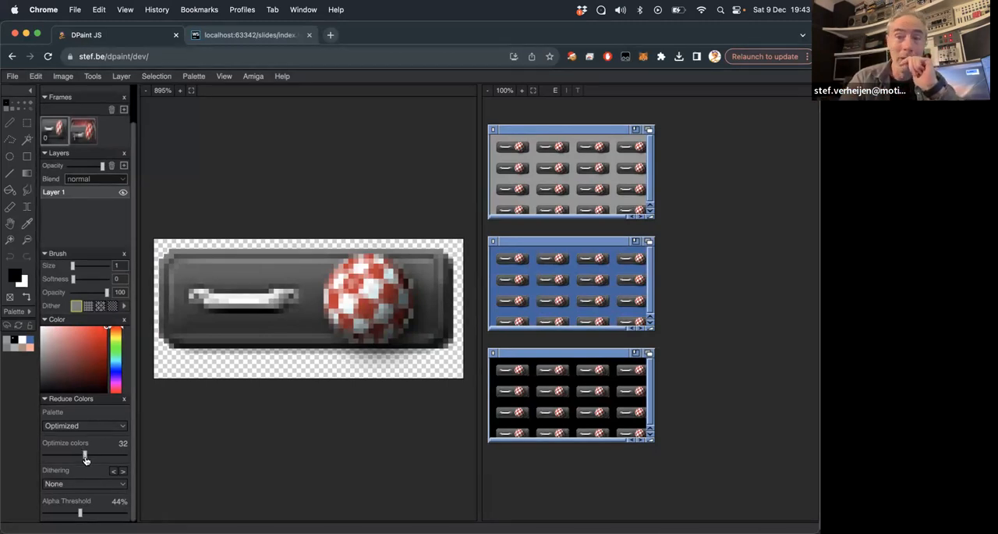
# Step: Reduce the icon to 16 optimised colours with a 36% alpha threshold
pyautogui.moveTo(86, 455); pyautogui.dragTo(75, 455)
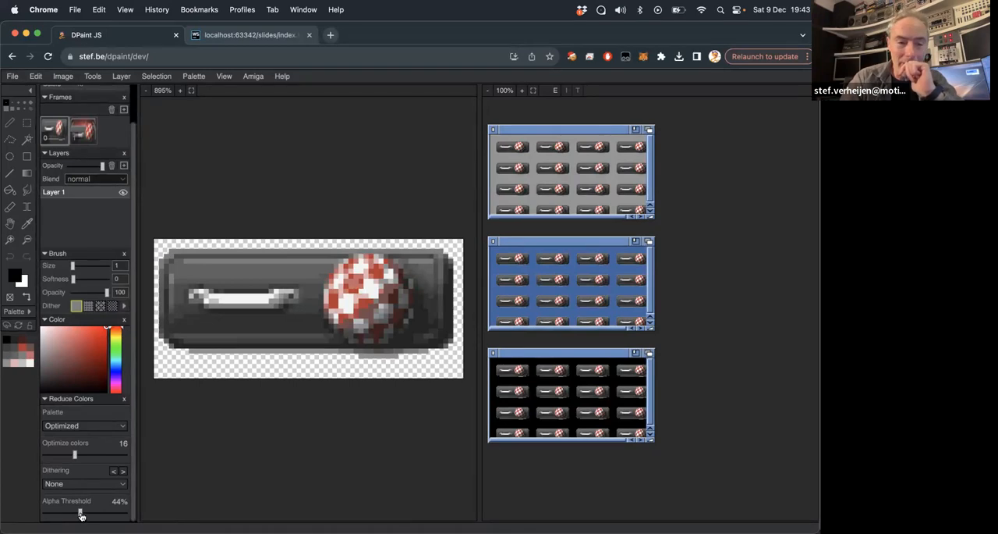
pyautogui.moveTo(81, 511); pyautogui.dragTo(49, 512)
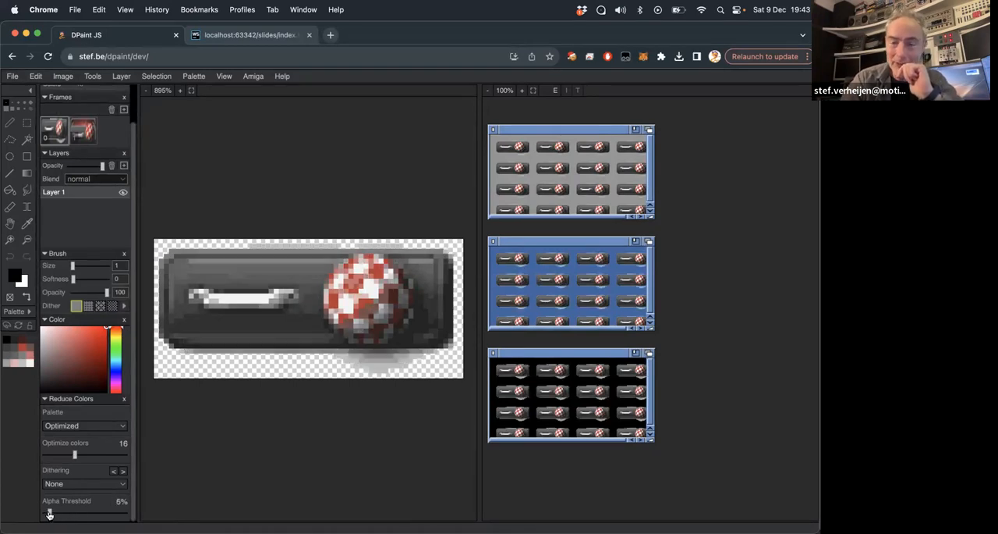
pyautogui.moveTo(50, 512); pyautogui.dragTo(70, 512)
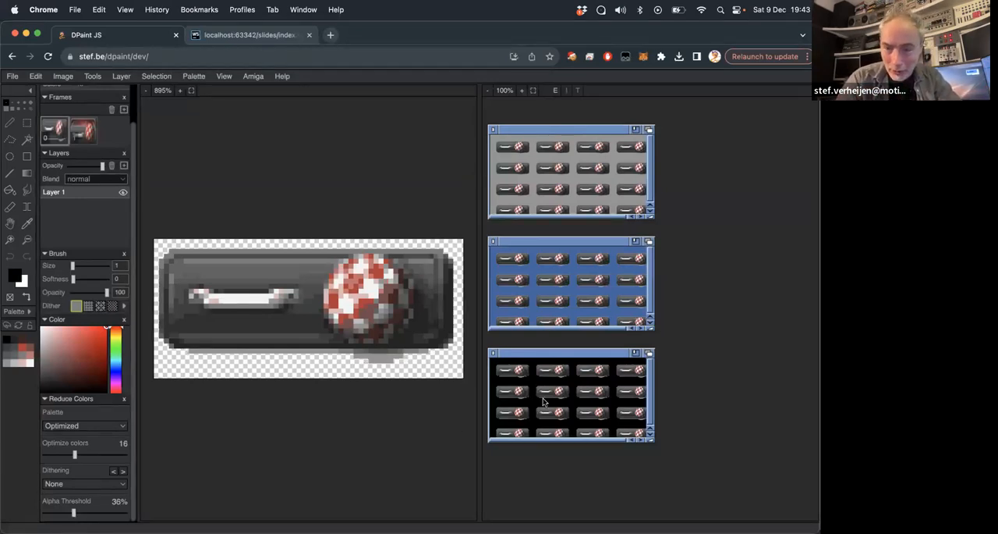
pyautogui.moveTo(534, 400)
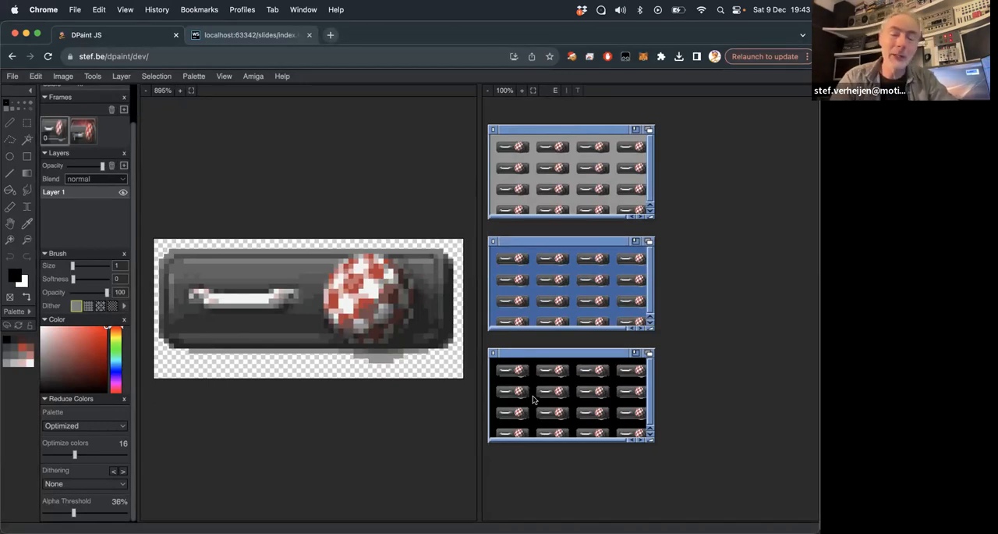
pyautogui.moveTo(543, 399)
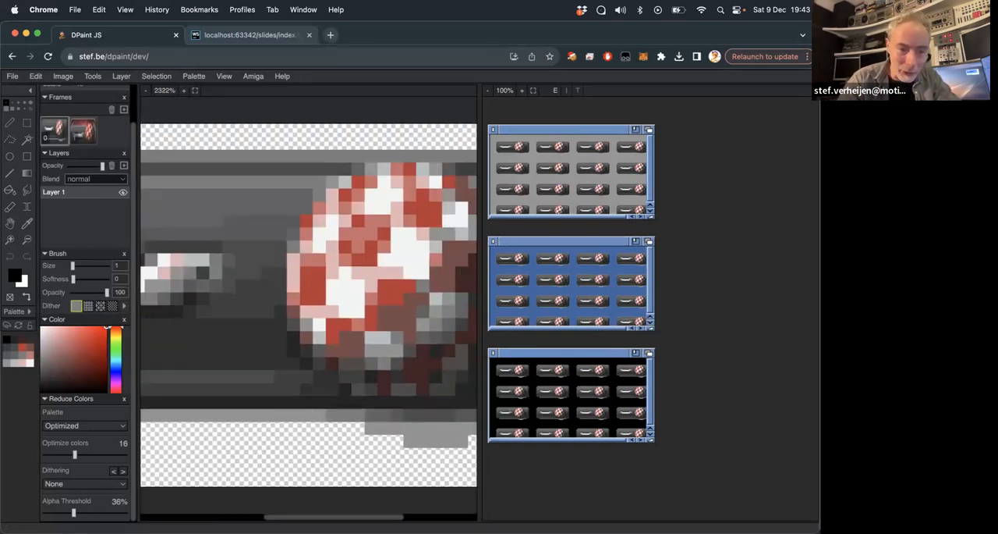
# Step: Raise the alpha threshold to 100%, removing the button's soft shadow pixels
pyautogui.moveTo(74, 512); pyautogui.dragTo(117, 512)
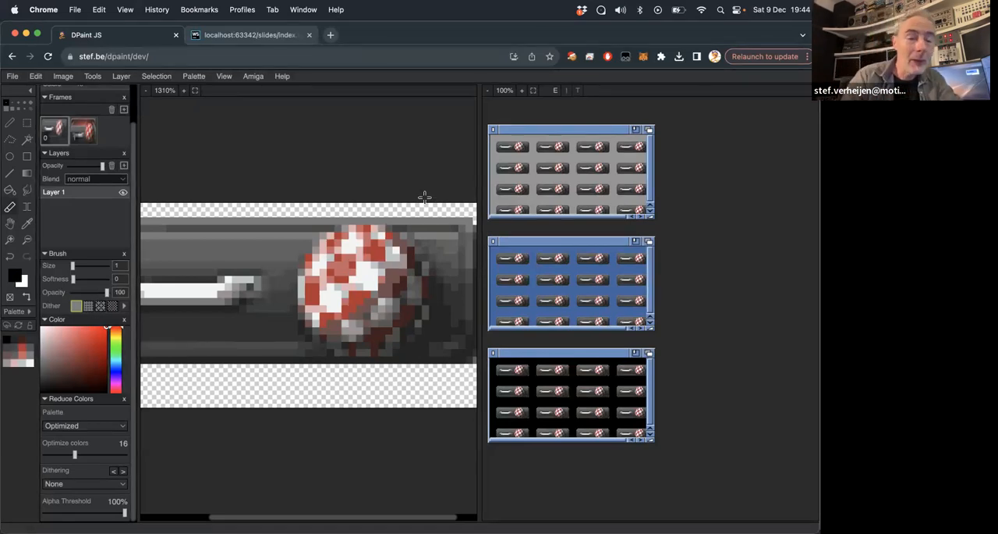
pyautogui.moveTo(284, 190)
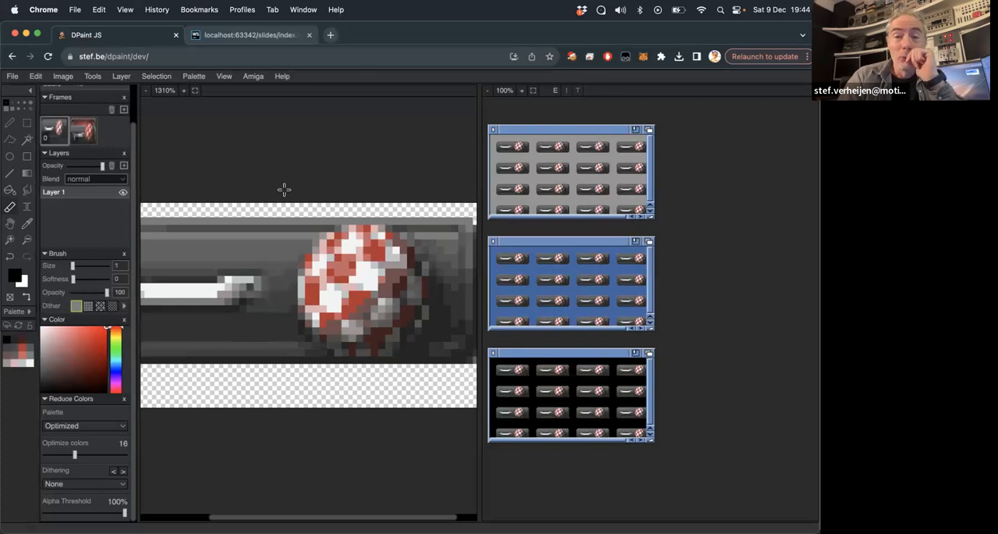
pyautogui.moveTo(251, 205)
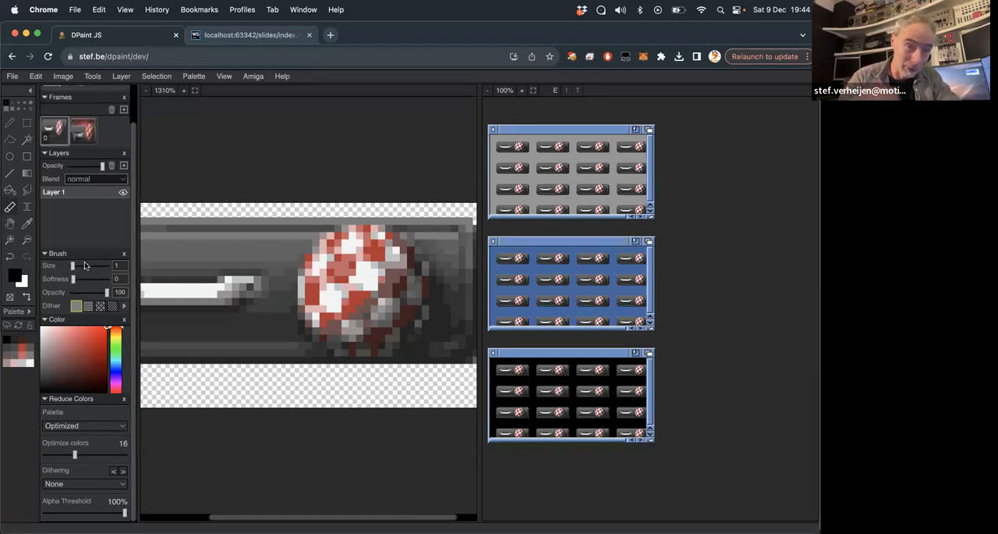
pyautogui.moveTo(121, 255)
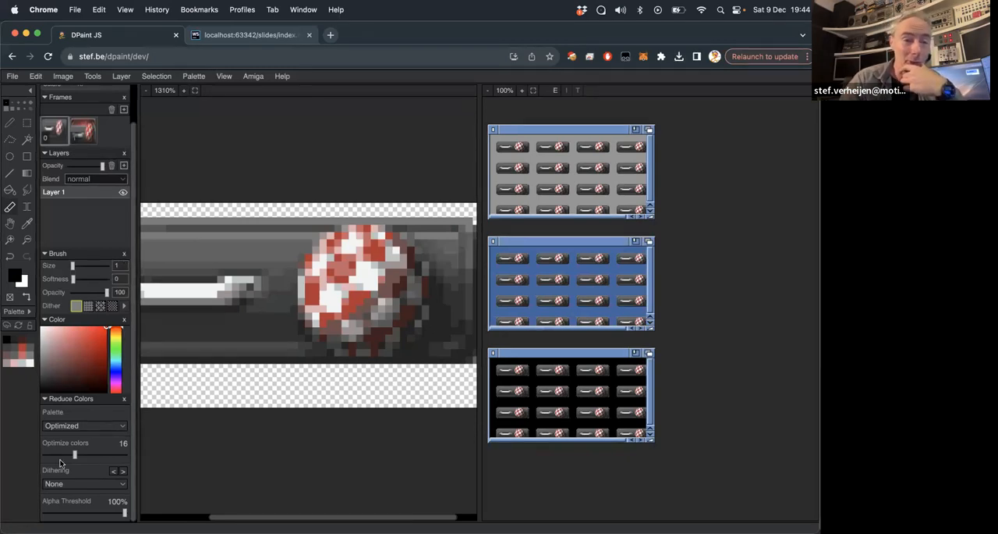
# Step: Remap the icon to the MUI palette with Checks (very high) dithering
pyautogui.click(84, 425)
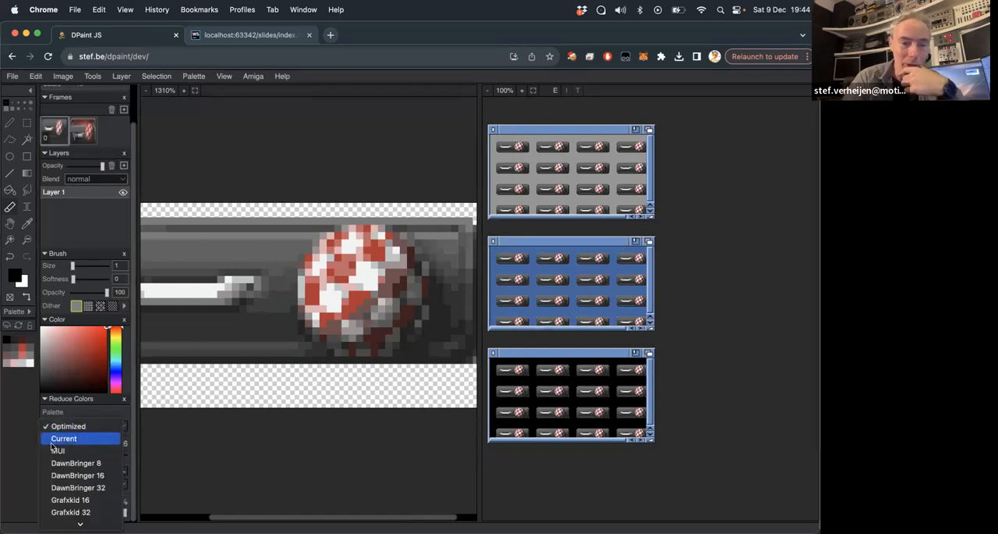
pyautogui.click(58, 450)
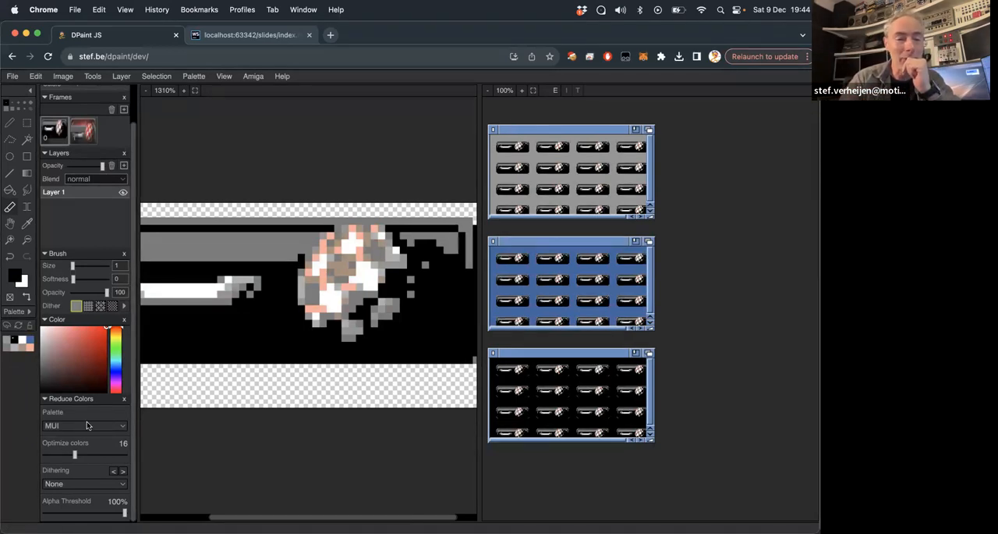
pyautogui.click(84, 483)
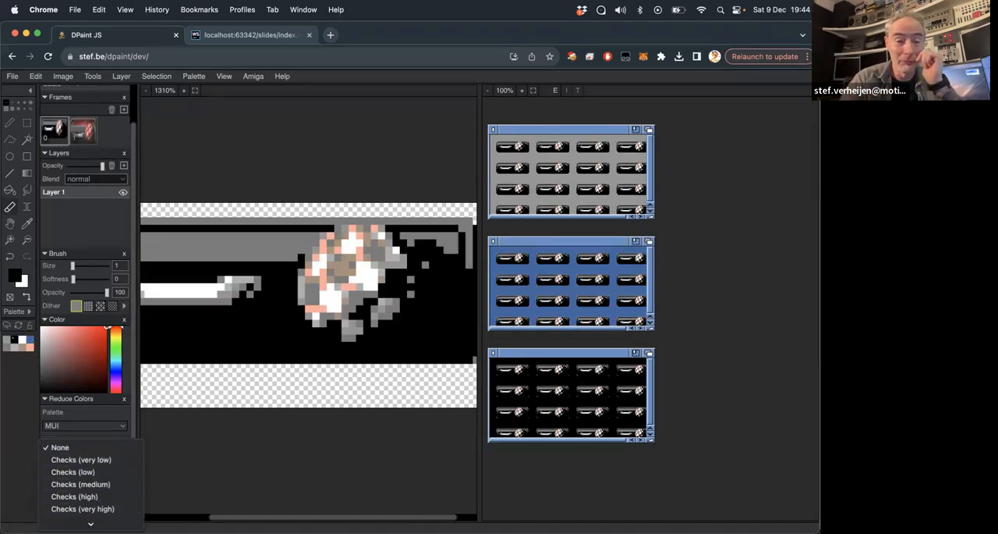
pyautogui.click(83, 509)
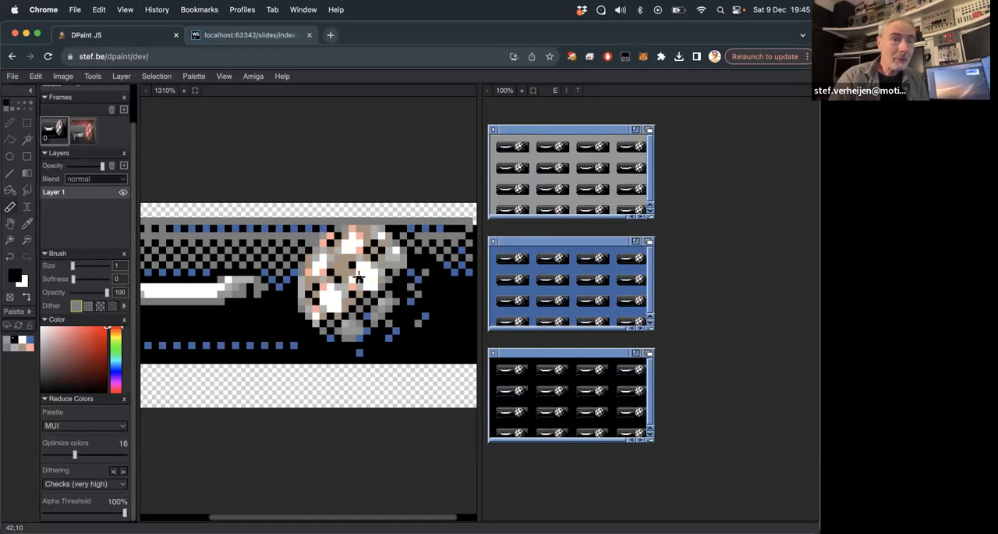
pyautogui.click(12, 76)
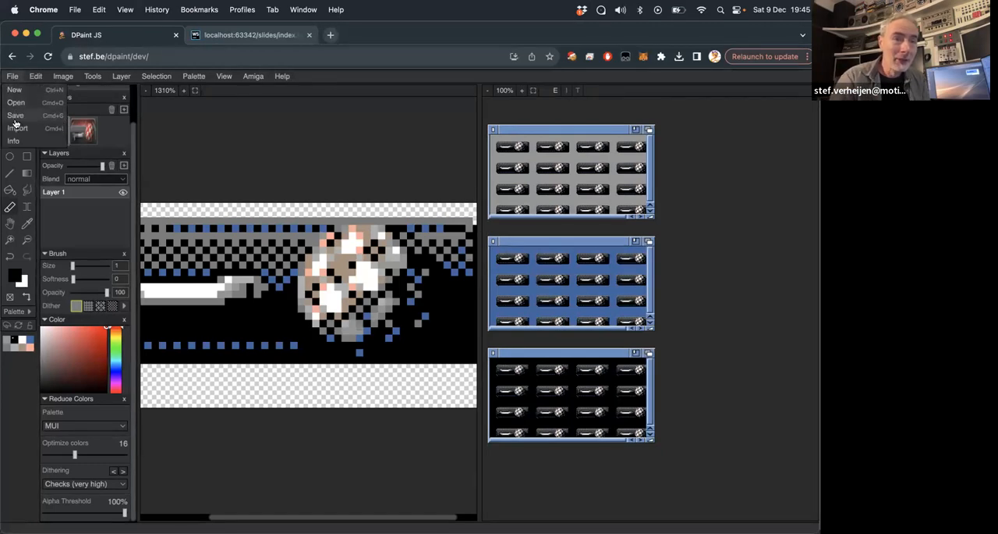
# Step: Close the icon's Save File options without saving, then return to the Amiga desktop slides tab
pyautogui.click(15, 115)
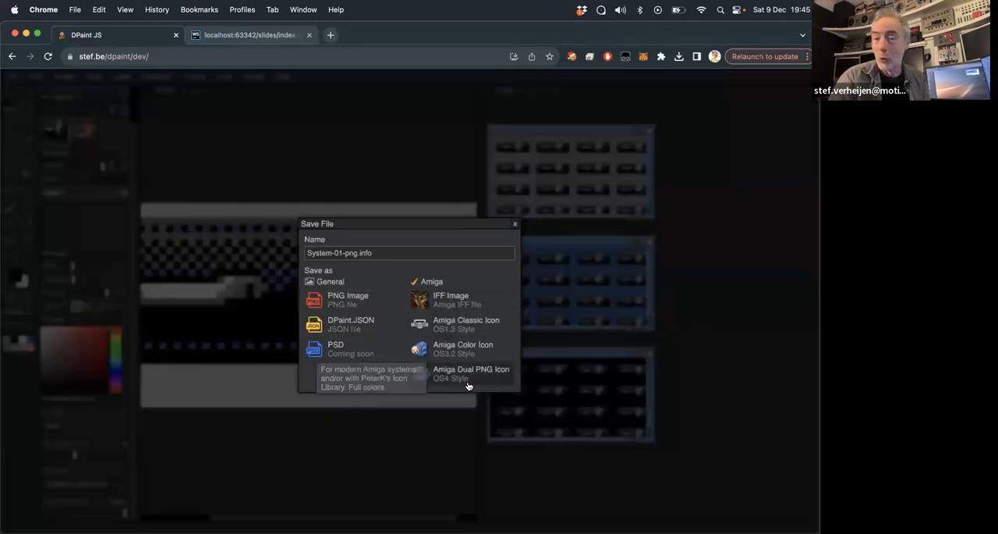
pyautogui.moveTo(475, 304)
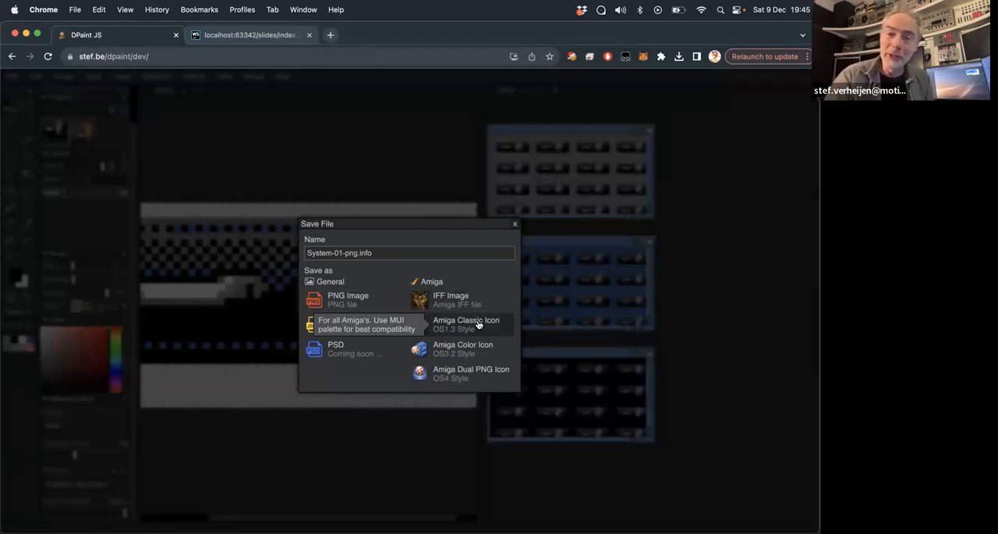
pyautogui.moveTo(463, 349)
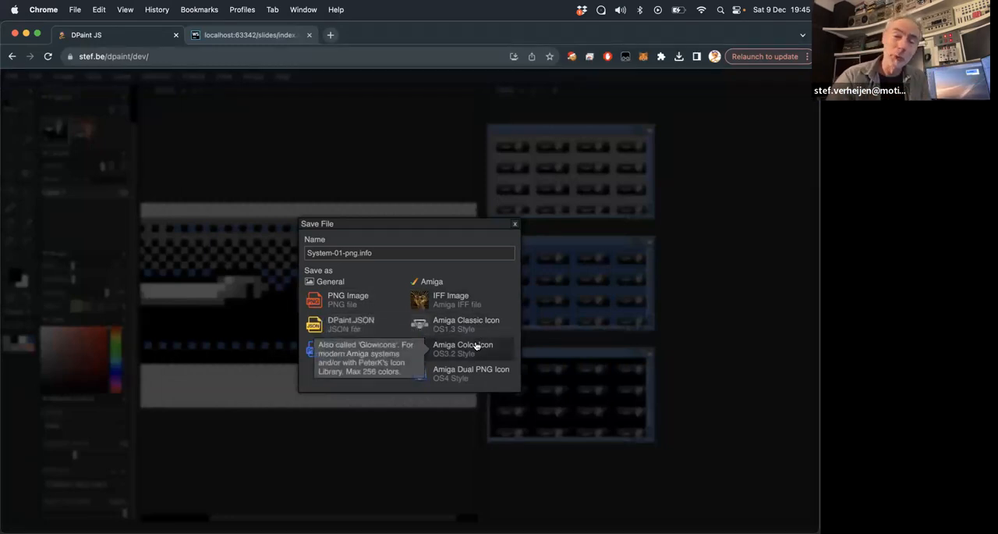
pyautogui.moveTo(479, 373)
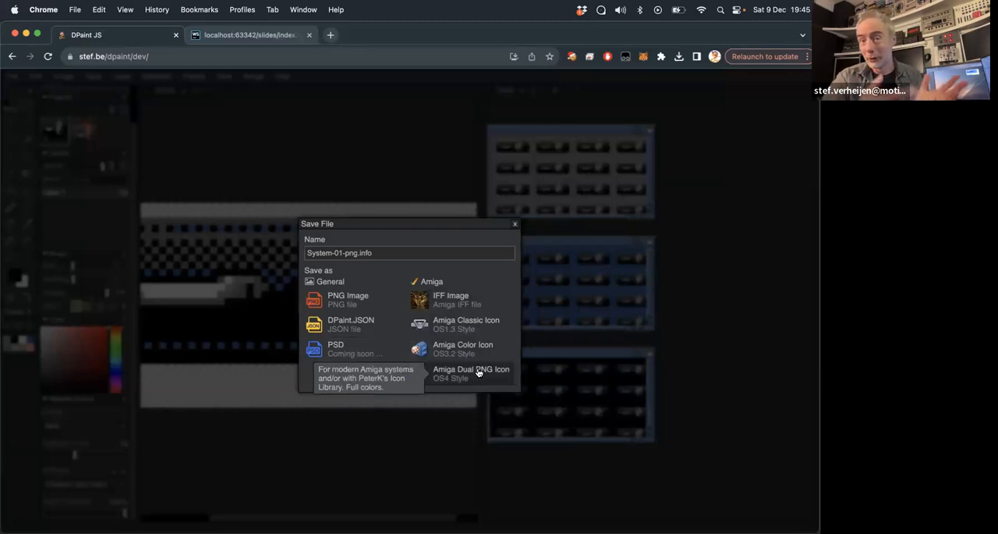
pyautogui.moveTo(523, 228)
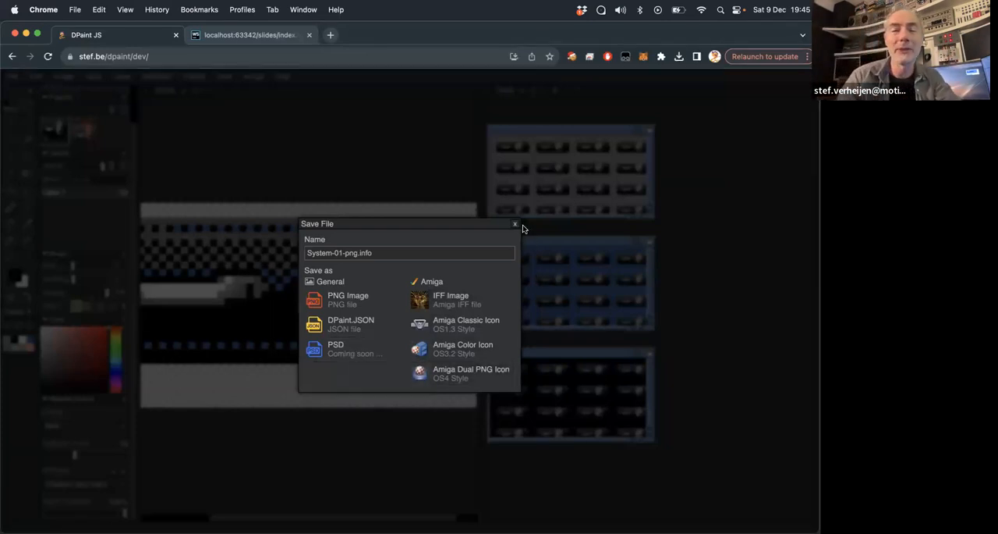
pyautogui.click(515, 223)
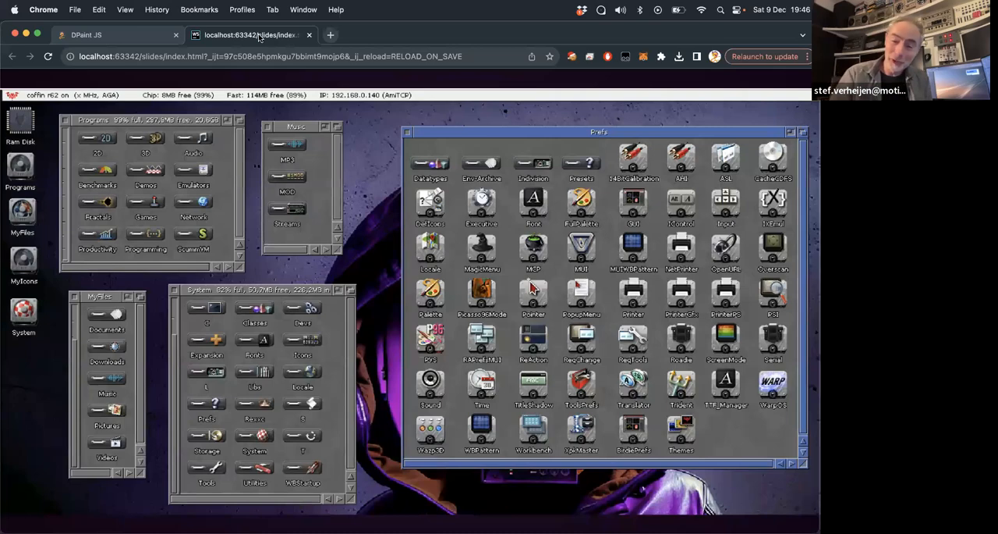
pyautogui.click(250, 34)
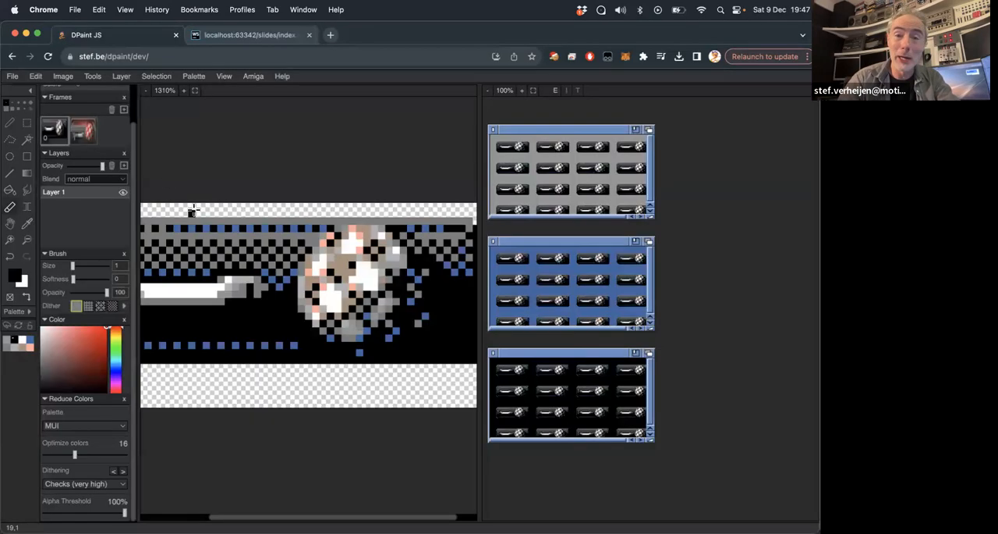
pyautogui.moveTo(401, 125)
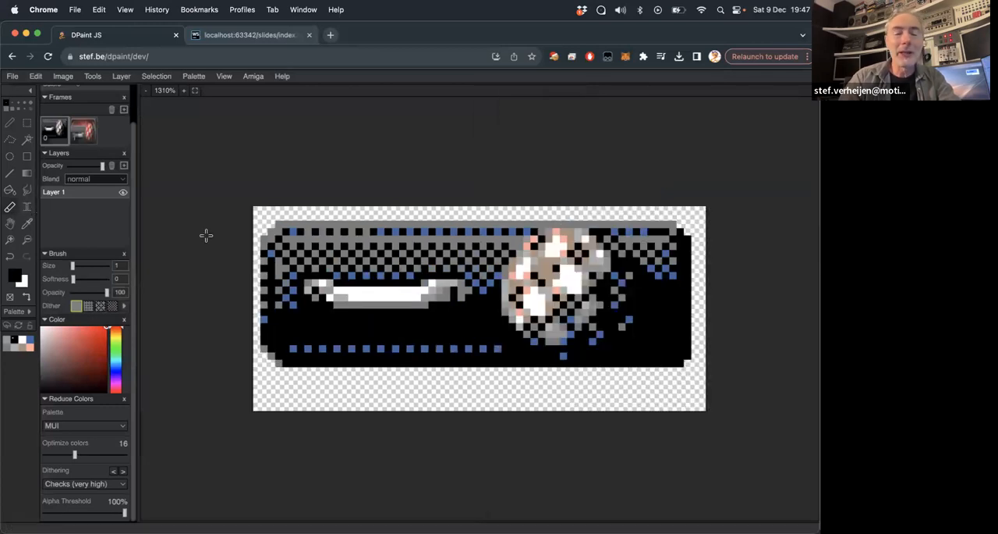
# Step: Open the File menu to load eagle.png from the dpaint folder
pyautogui.click(12, 76)
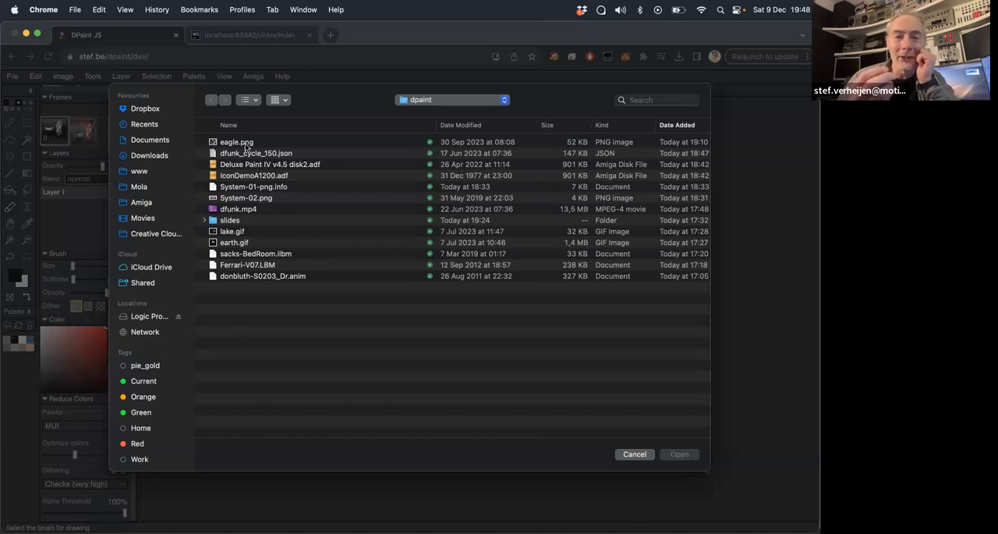
pyautogui.moveTo(249, 198)
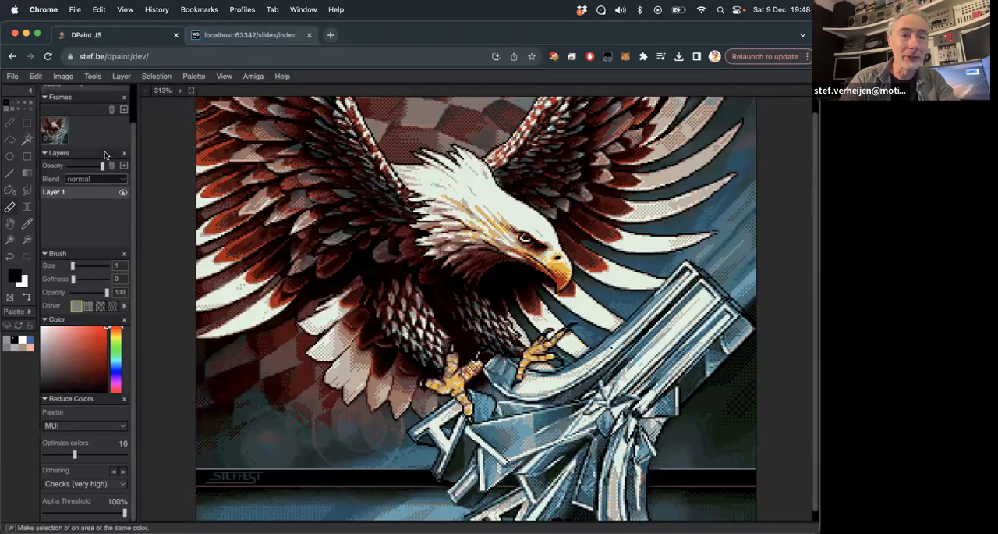
# Step: Show eagle.png's info (320×256, 16 colours) and add a split view zoomed on the head
pyautogui.click(54, 90)
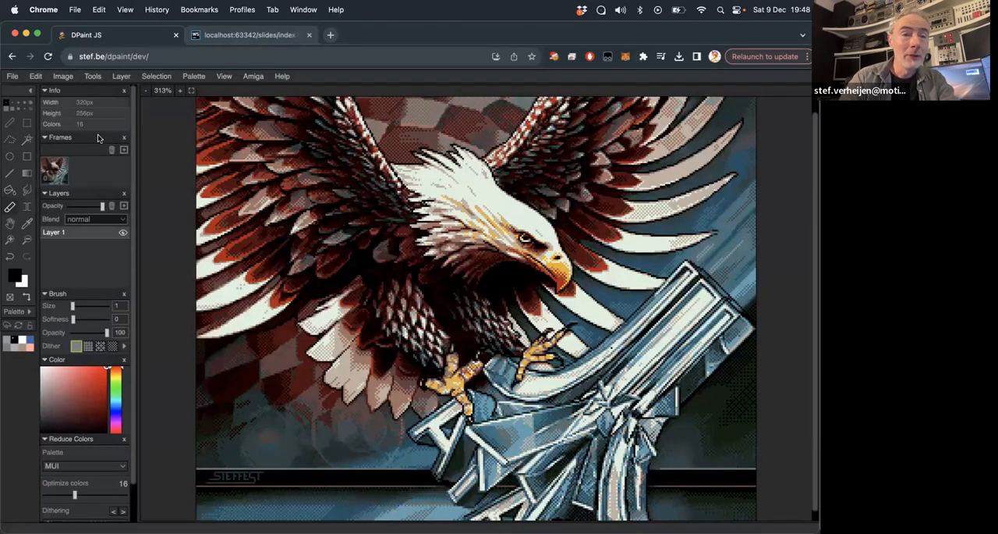
pyautogui.click(193, 75)
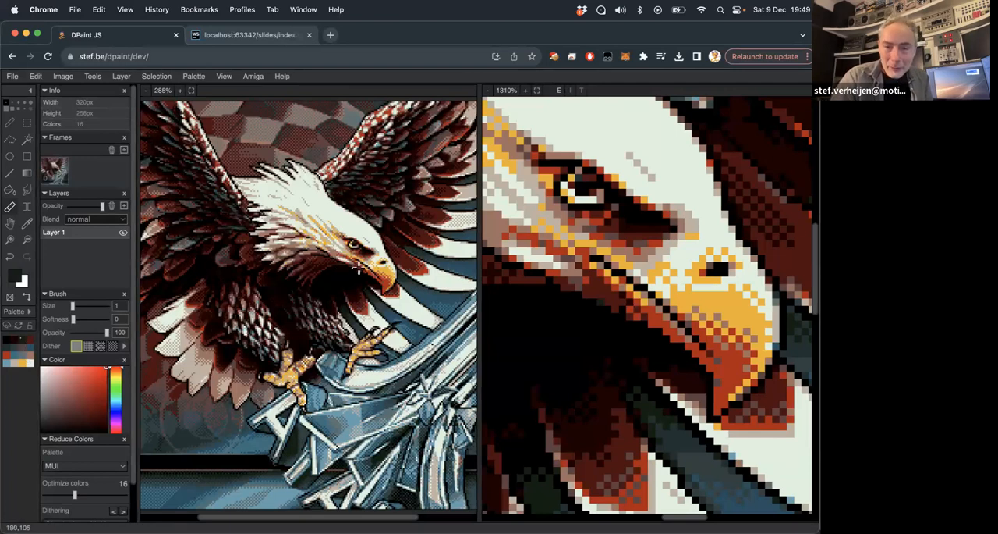
pyautogui.moveTo(371, 271)
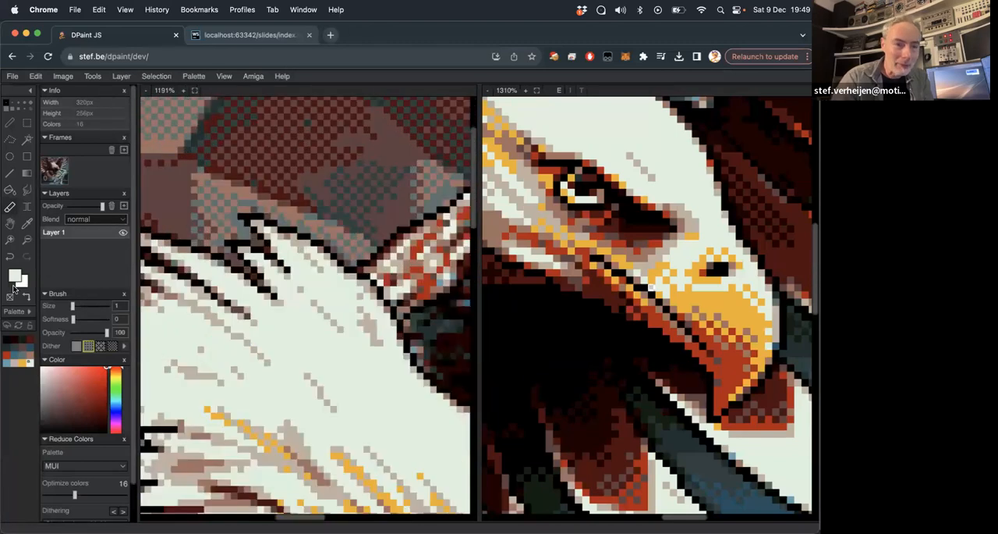
pyautogui.moveTo(312, 168)
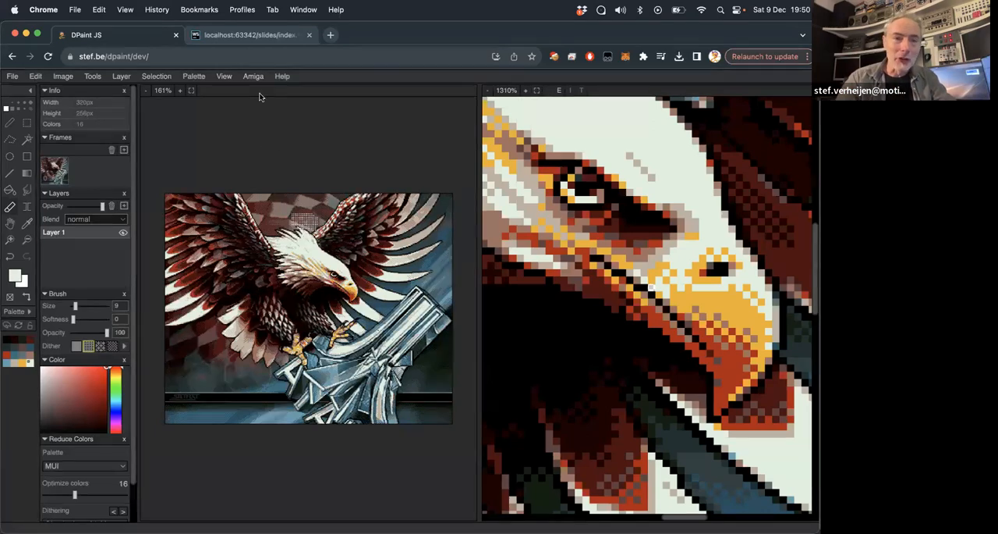
# Step: Preview the picture in the Amiga Deluxe Paint emulator, then switch to the slides tab
pyautogui.click(252, 75)
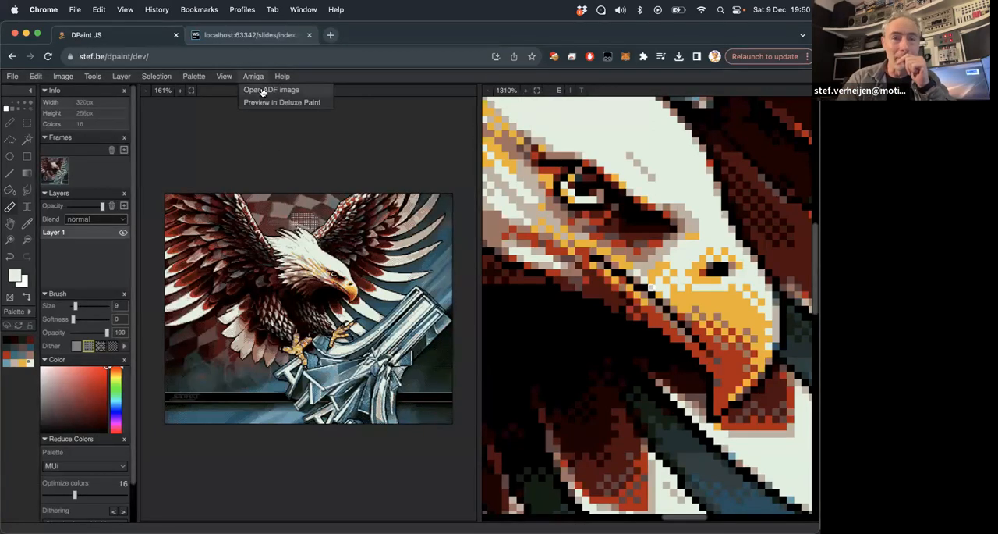
pyautogui.click(271, 89)
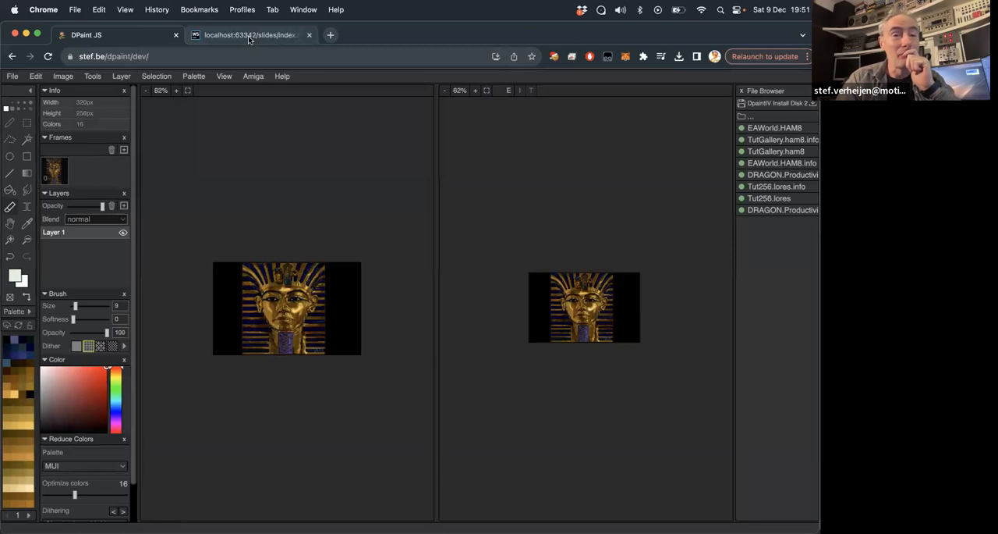
pyautogui.click(249, 34)
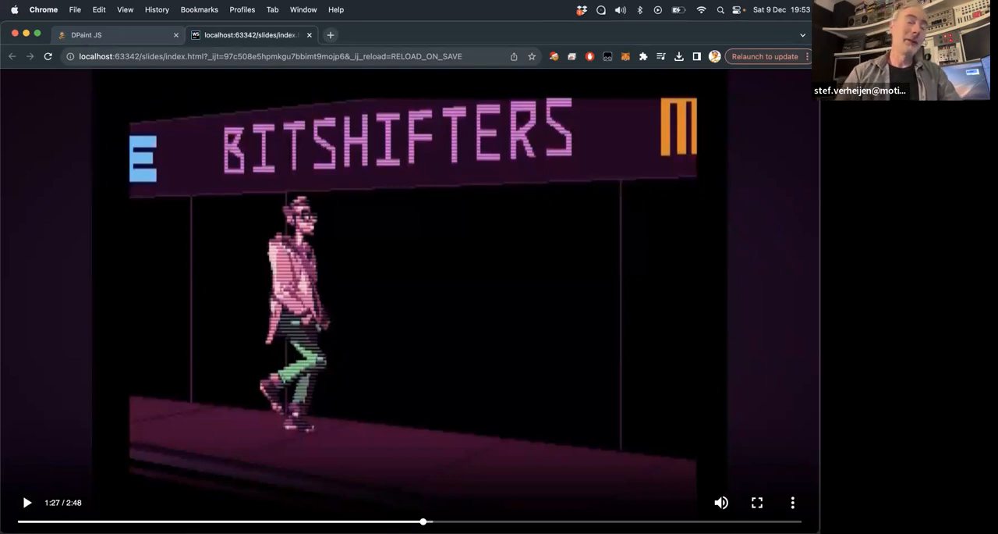
# Step: Switch back to the DPaint JS editor showing the pharaoh mask
pyautogui.click(117, 34)
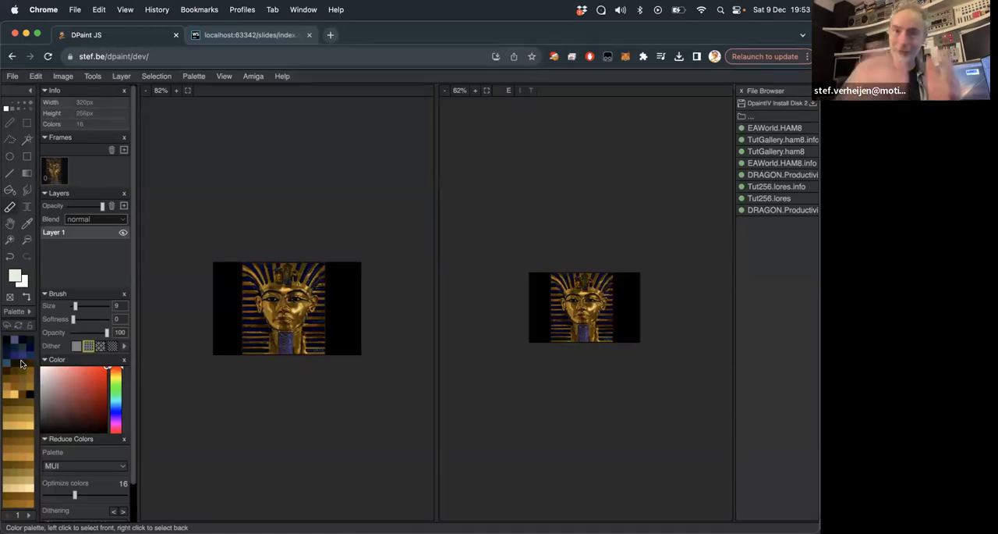
# Step: Return to the slides and generate a random red pixel grid with Go
pyautogui.click(250, 34)
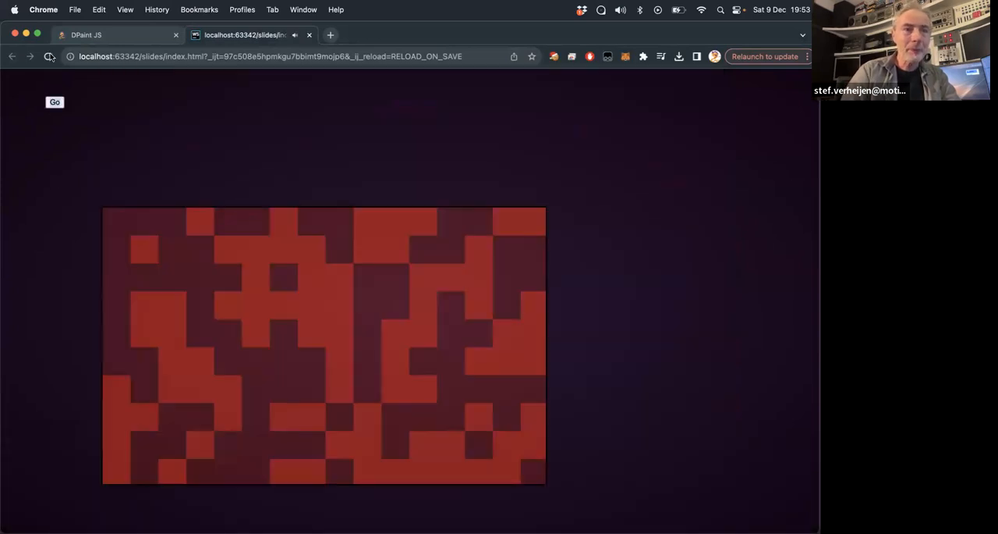
pyautogui.click(54, 101)
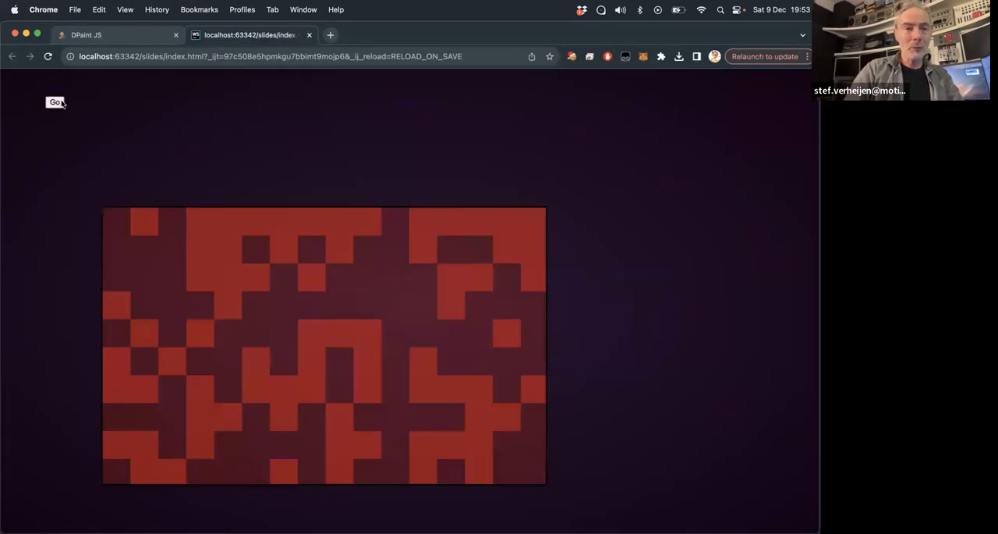
# Step: Generate coloured pixel grids with Go, then merge them into one grey grid
pyautogui.click(55, 102)
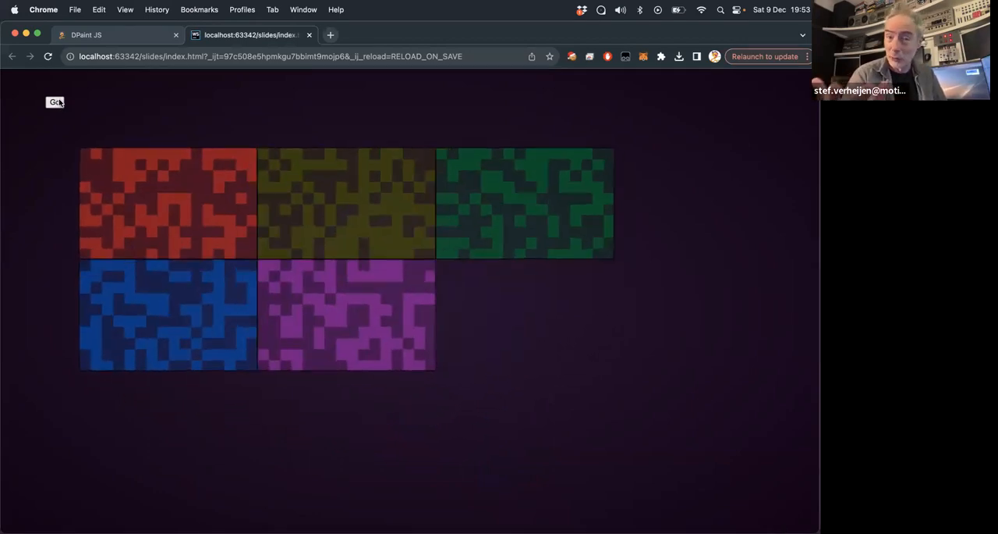
pyautogui.click(55, 102)
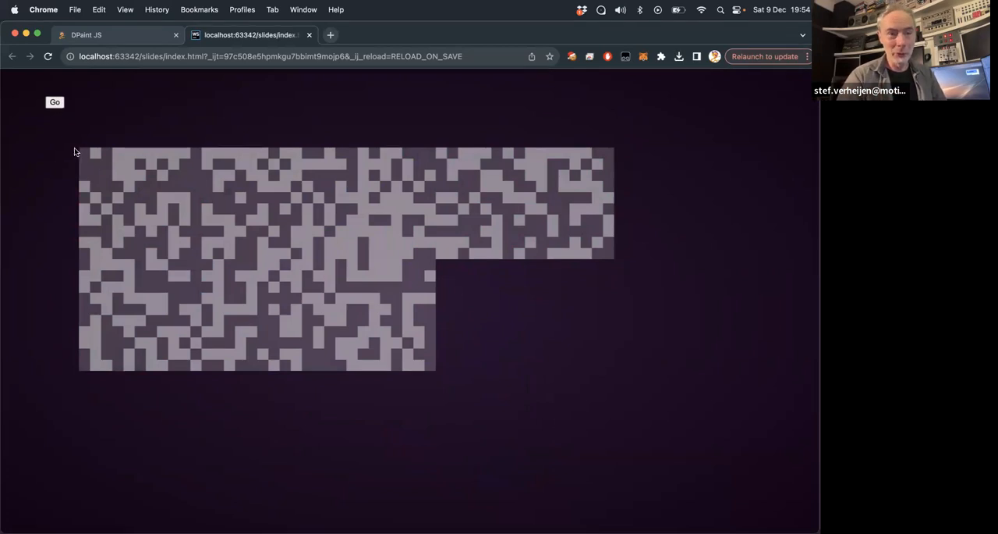
pyautogui.moveTo(109, 191)
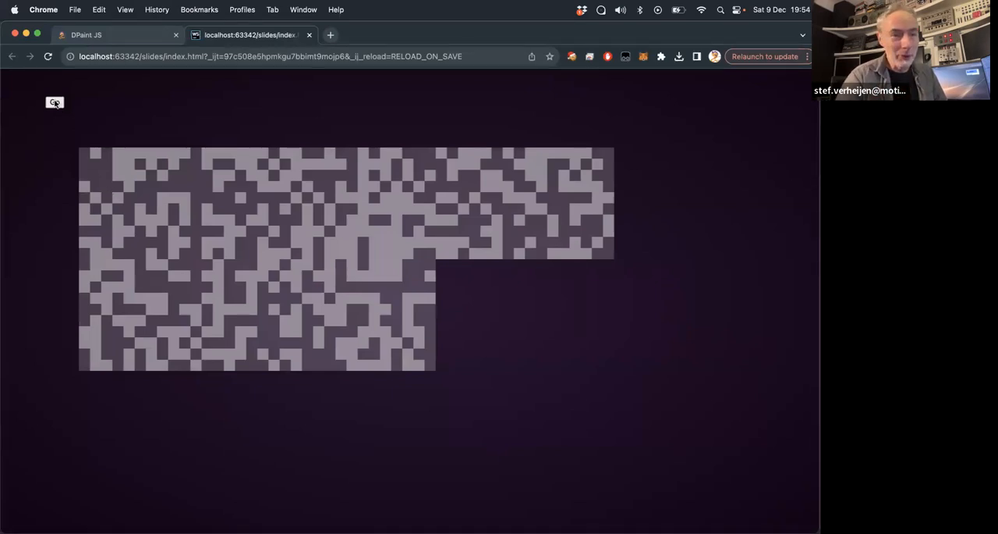
pyautogui.moveTo(35, 156)
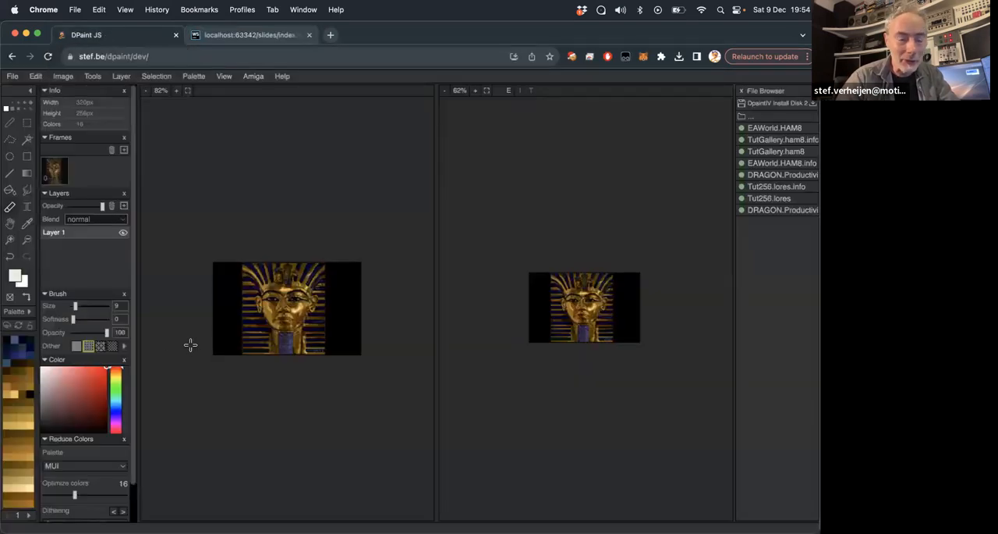
# Step: Load the eagle picture from disk with its own palette and open the palette editor
pyautogui.click(13, 76)
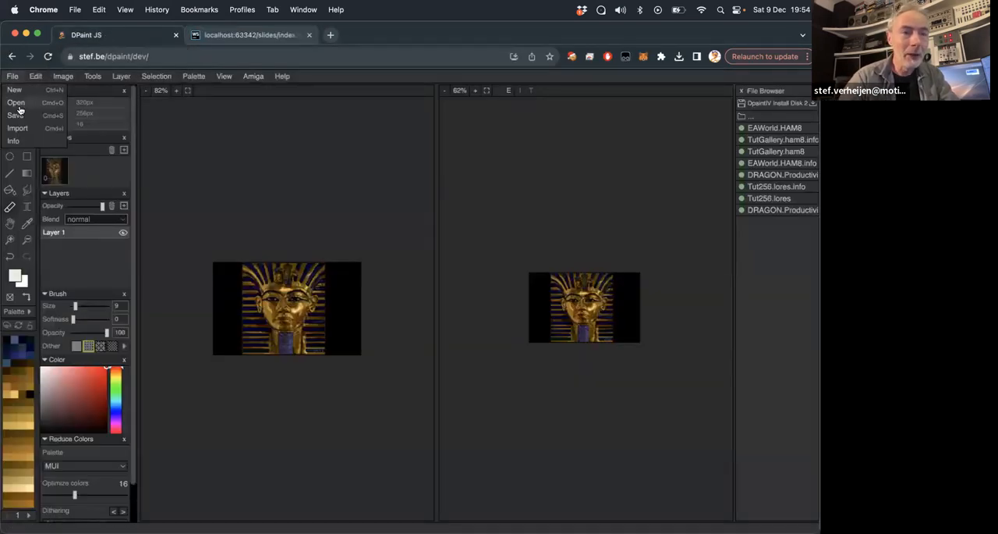
pyautogui.click(16, 103)
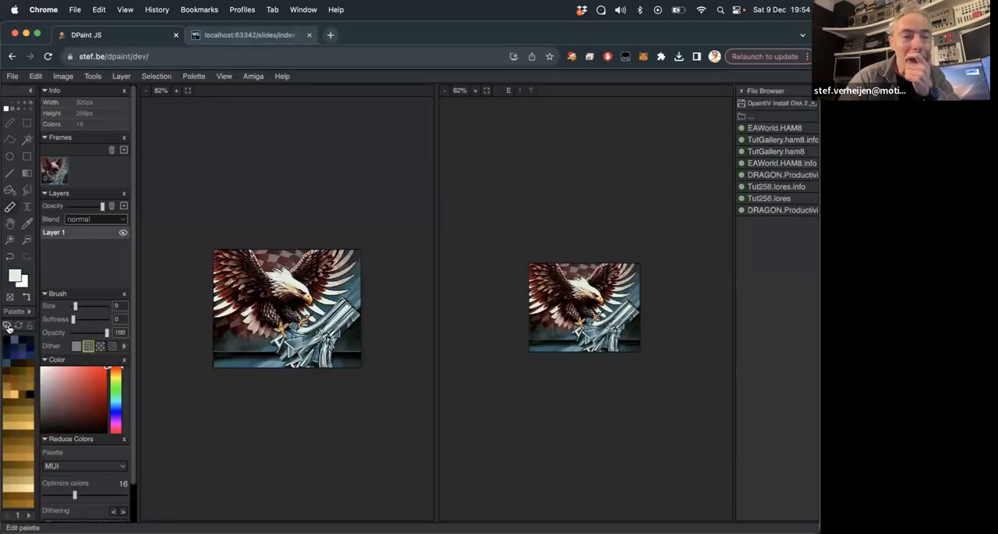
pyautogui.click(8, 325)
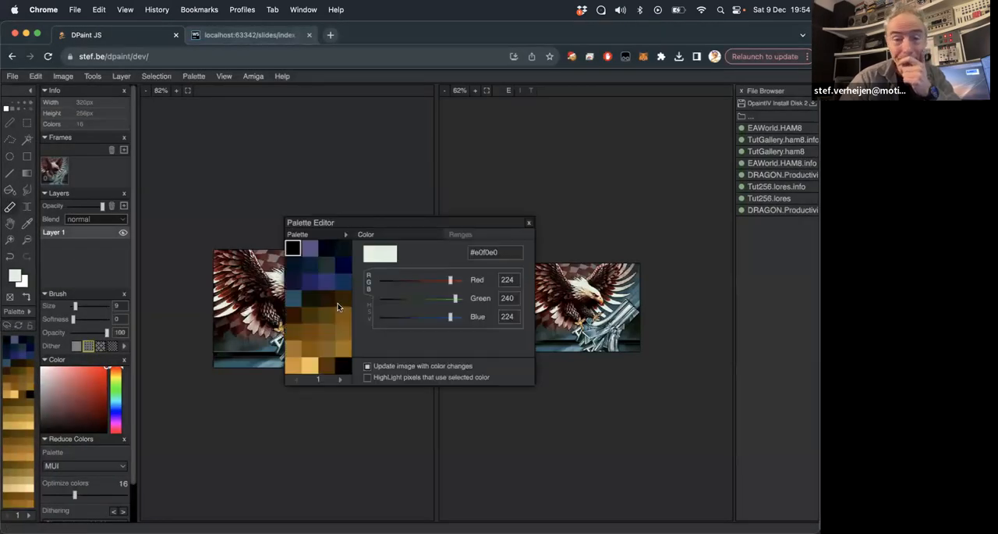
# Step: Browse the palette Actions and Sort options, close the editor, and reopen the File menu
pyautogui.click(346, 234)
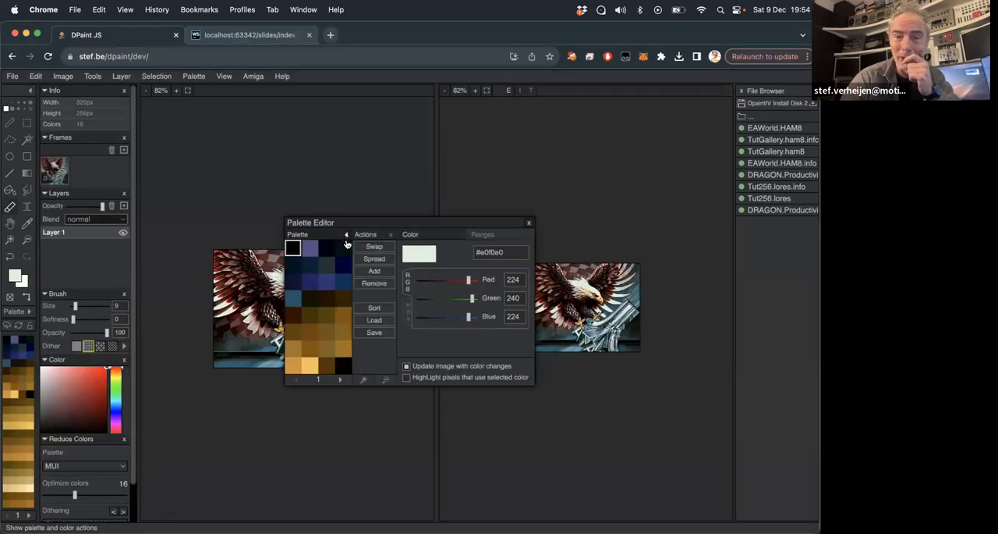
pyautogui.click(374, 307)
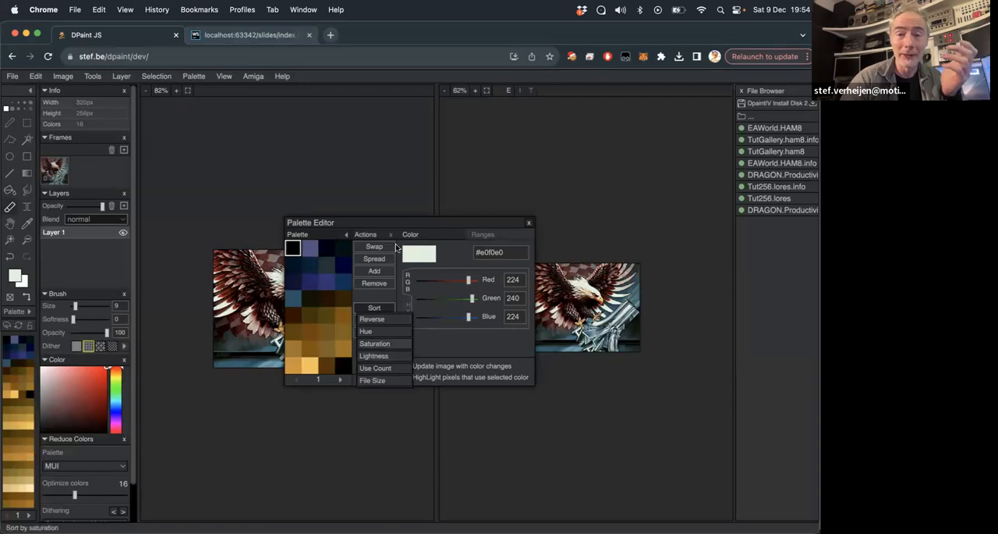
pyautogui.click(529, 222)
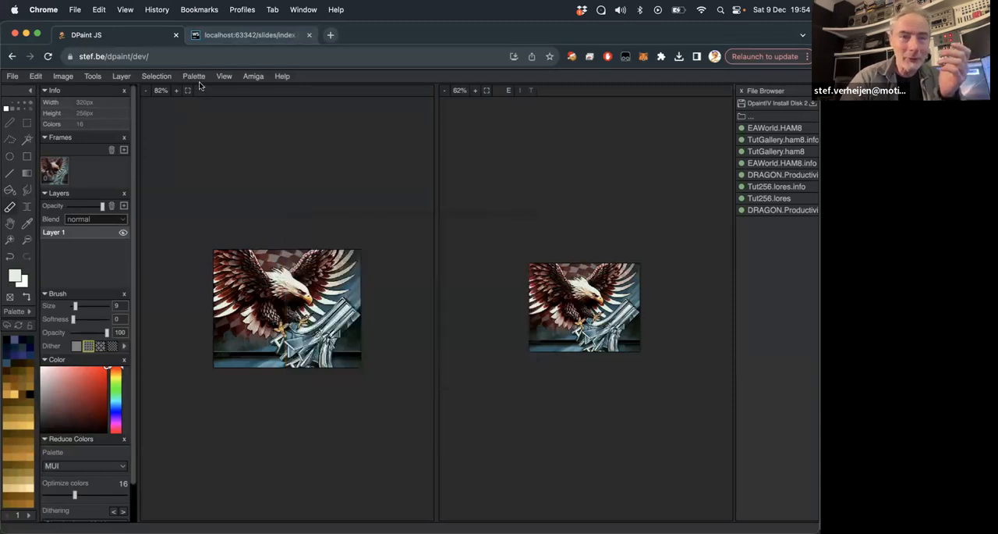
pyautogui.click(194, 75)
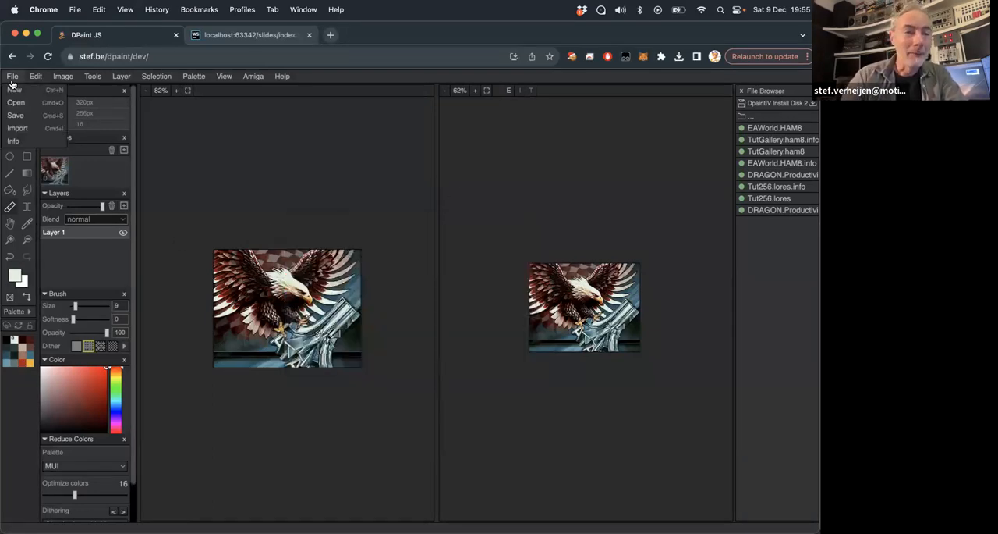
# Step: Open the FUNK picture and toggle colour cycling on and back off
pyautogui.click(16, 102)
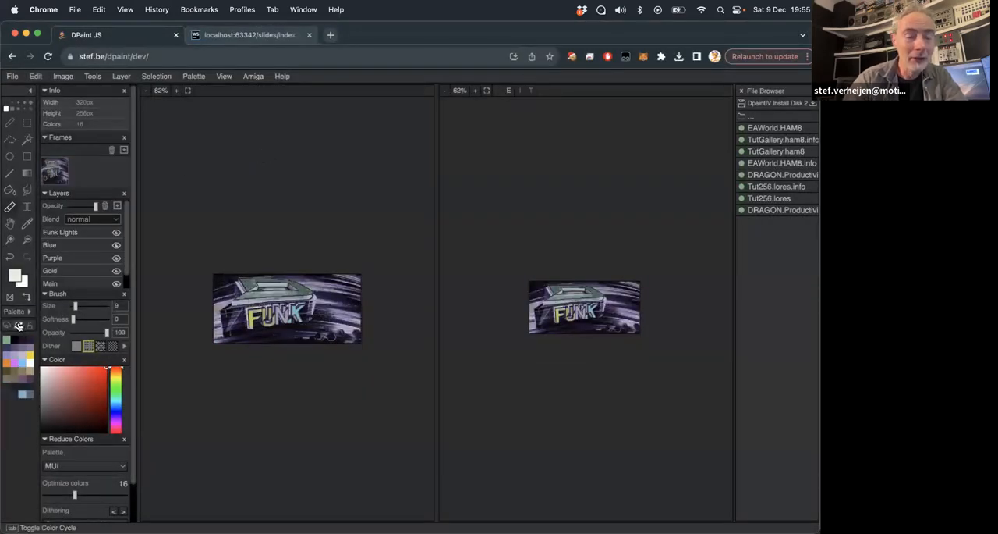
pyautogui.click(193, 75)
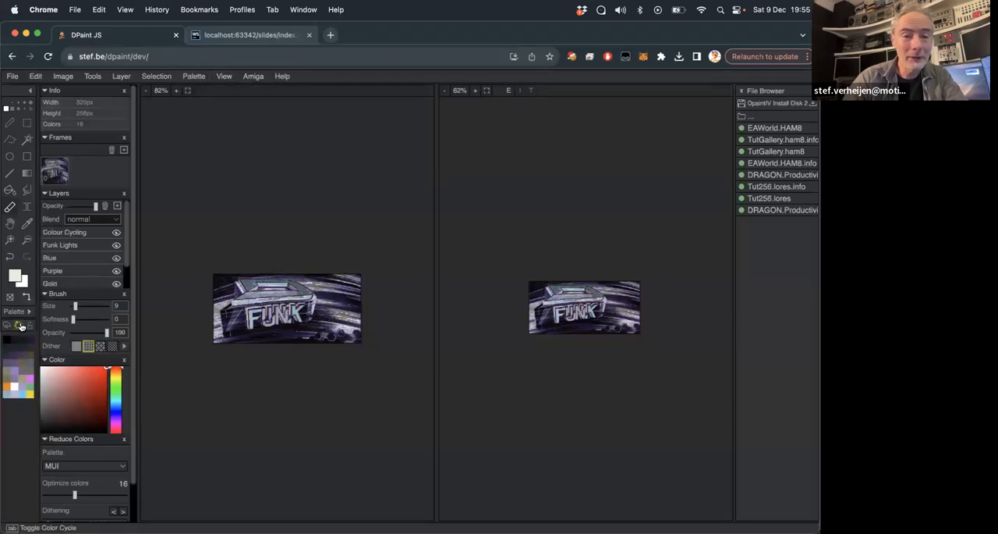
pyautogui.click(12, 76)
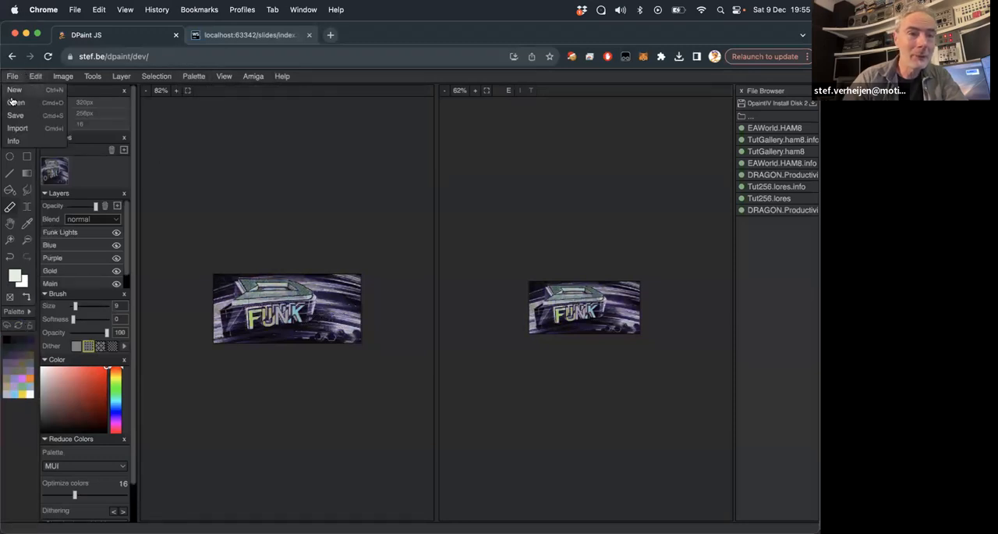
# Step: Bring up the file chooser and cancel it without loading anything
pyautogui.click(16, 102)
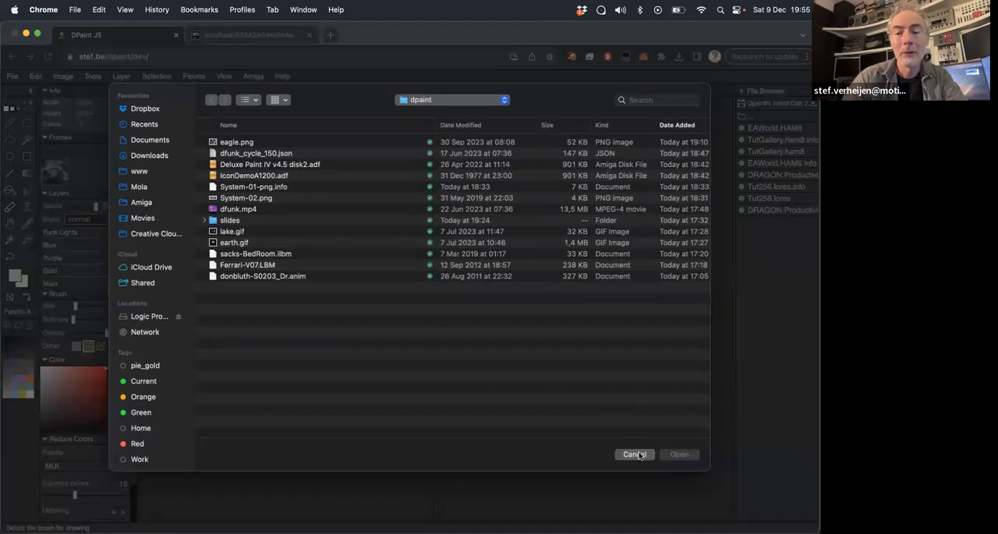
pyautogui.click(635, 453)
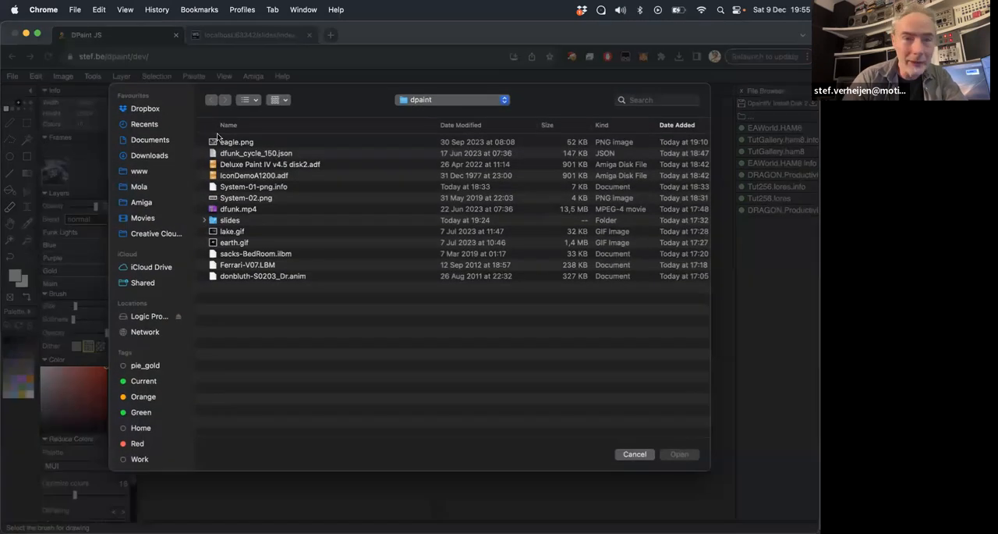
pyautogui.click(634, 453)
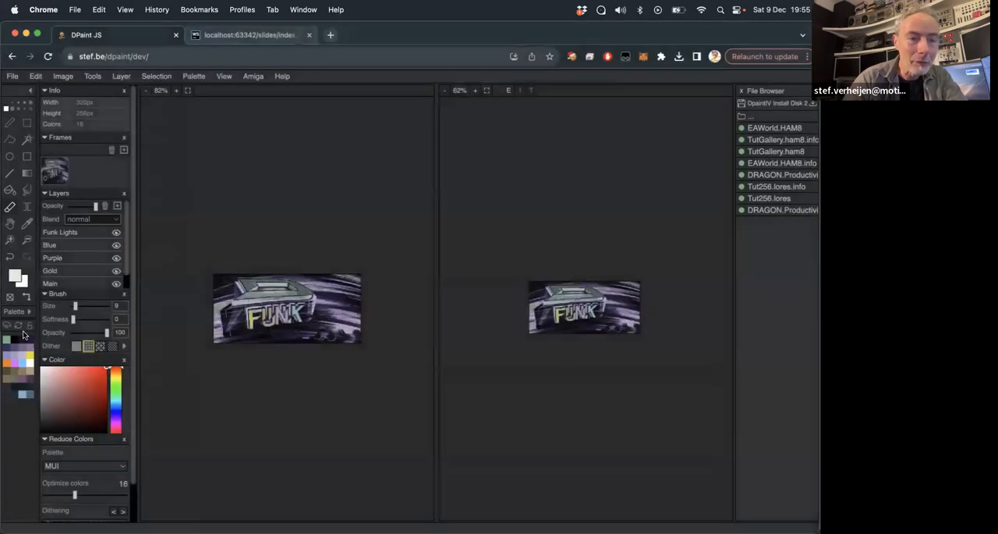
# Step: Turn on colour cycling for FUNK and toggle the Colour Cycling layer's visibility twice
pyautogui.click(18, 327)
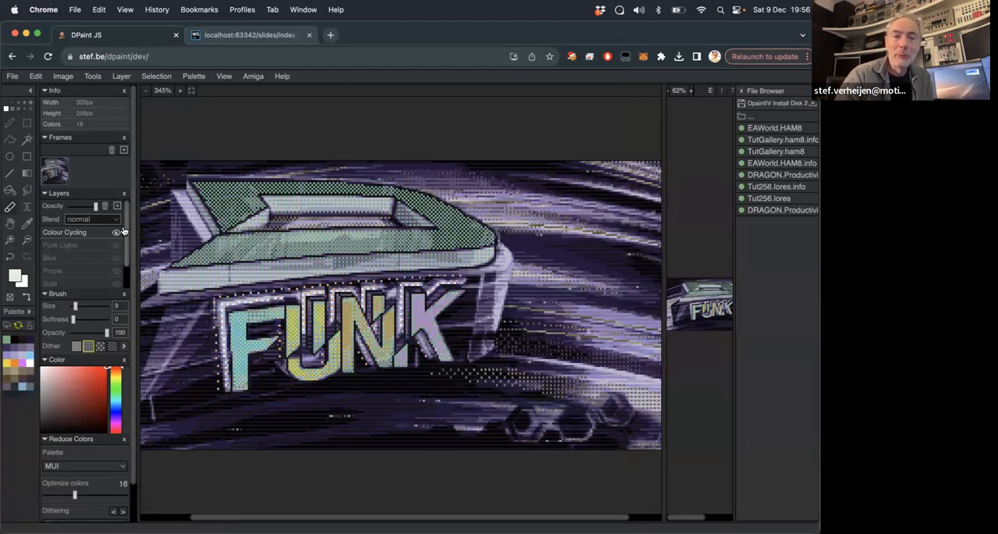
pyautogui.click(117, 233)
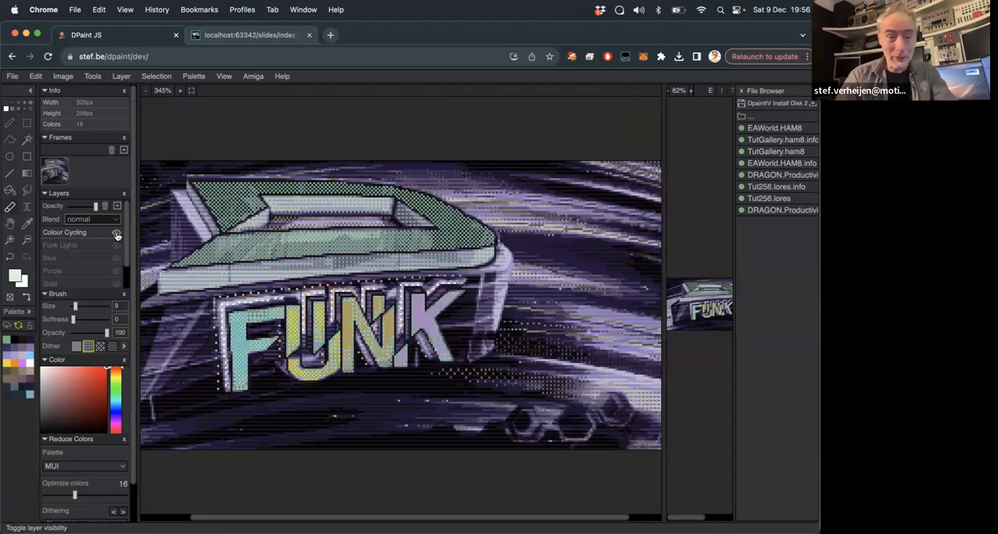
pyautogui.click(13, 75)
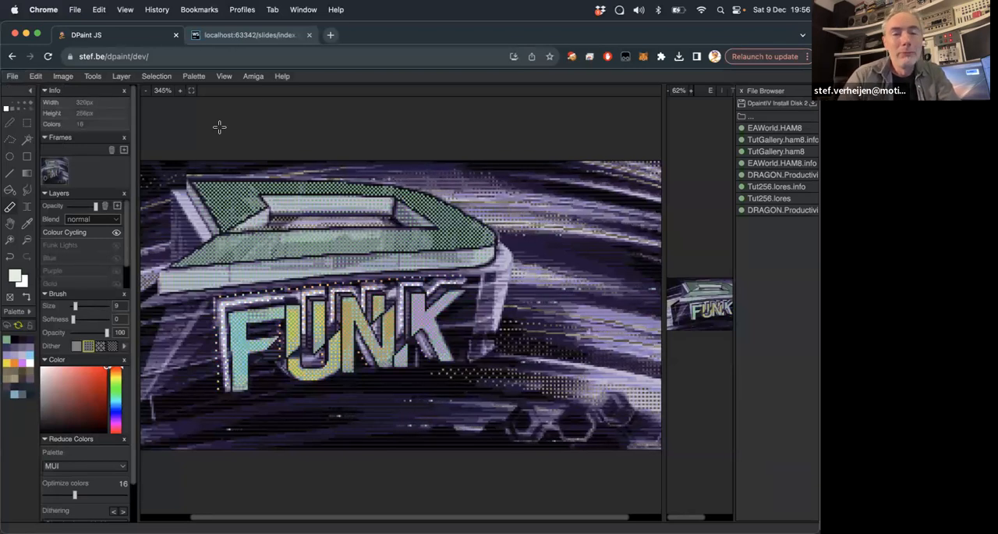
pyautogui.click(283, 76)
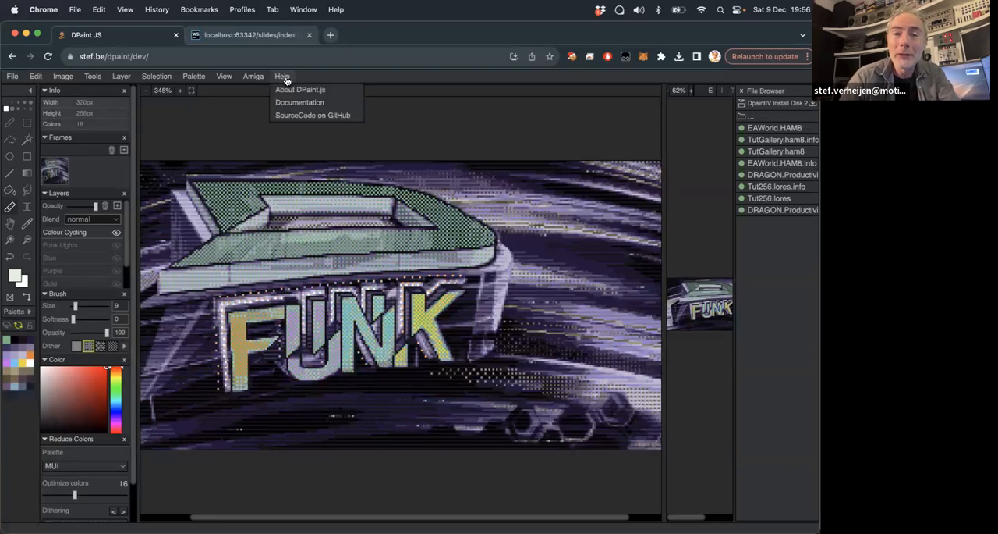
pyautogui.click(300, 89)
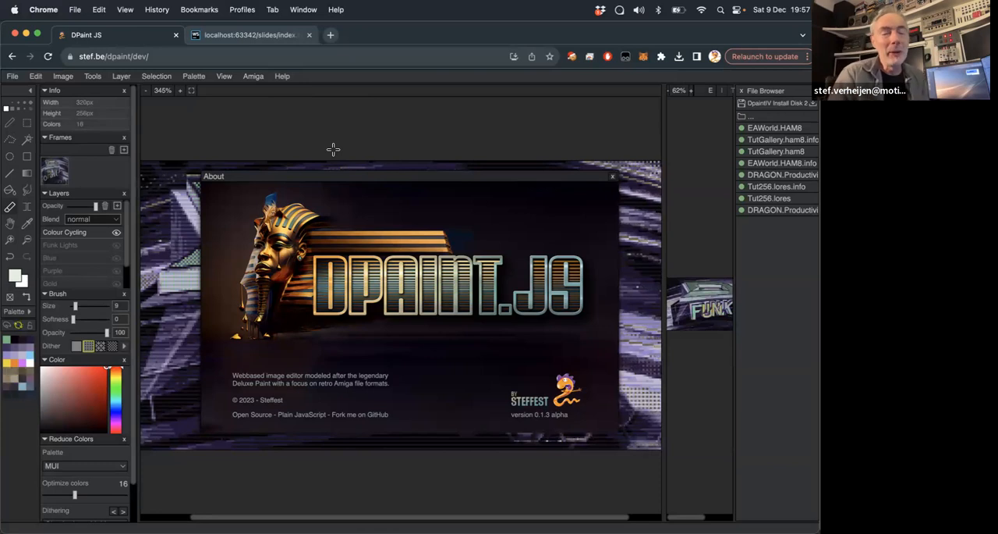
pyautogui.moveTo(681, 162)
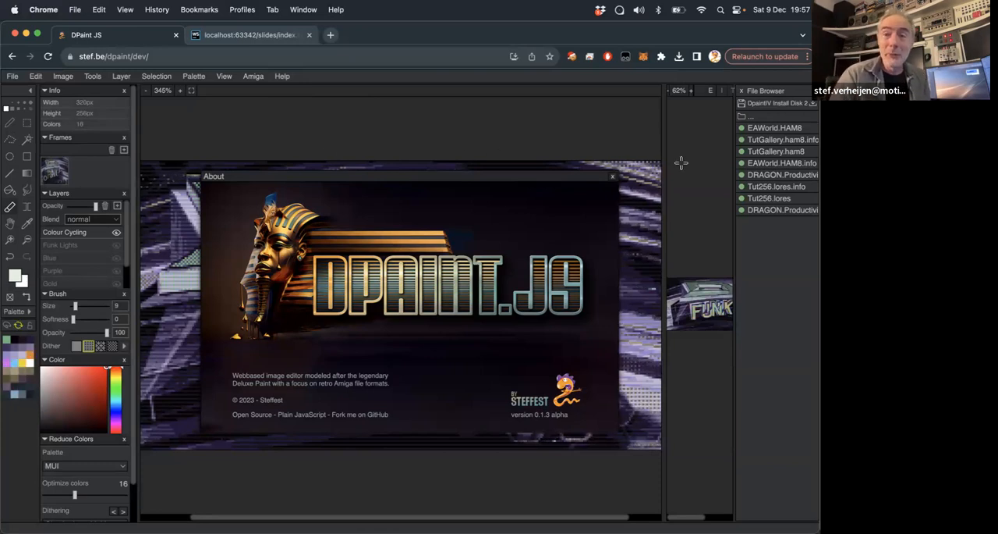
pyautogui.click(612, 176)
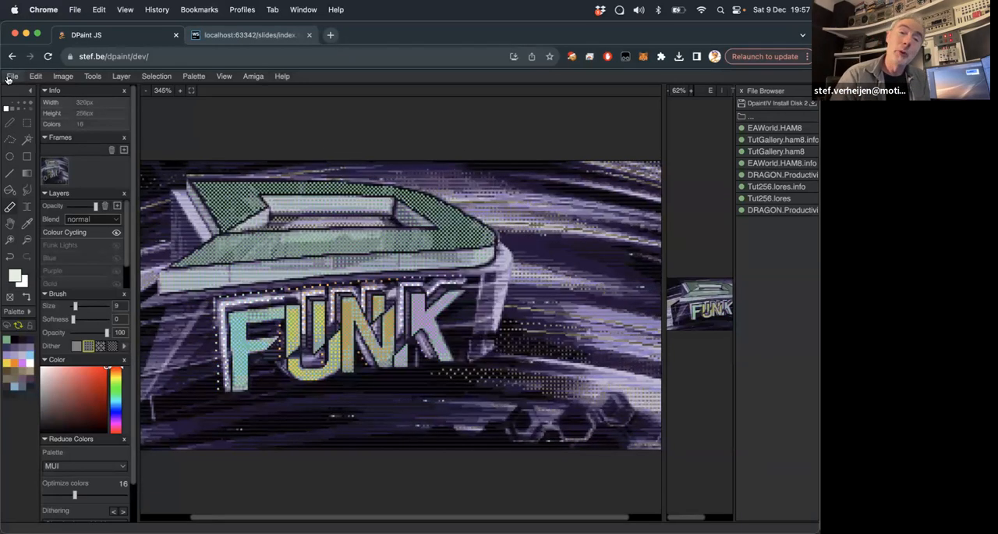
# Step: Load donbluth-S0203_Dr.anim and show its first frame in the Frames panel
pyautogui.click(12, 76)
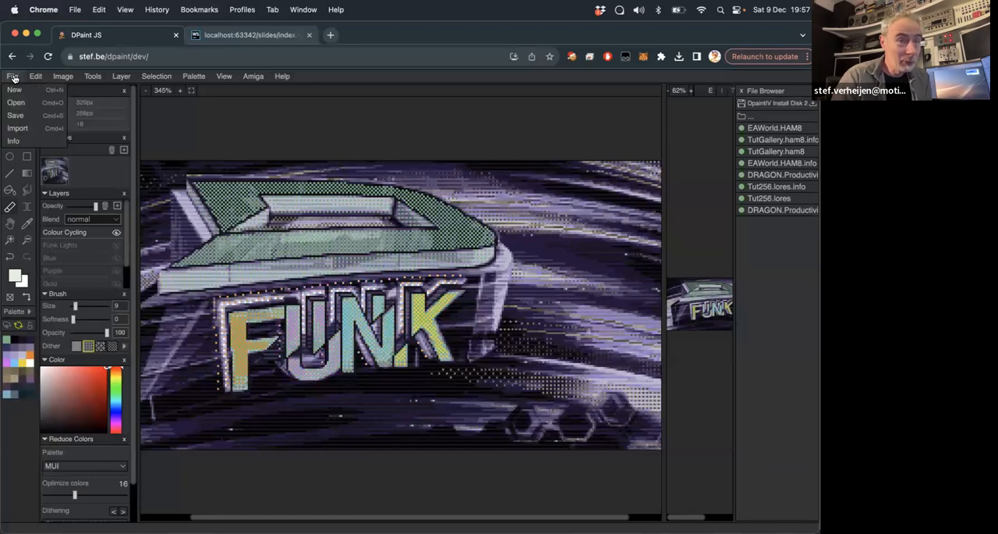
pyautogui.click(15, 102)
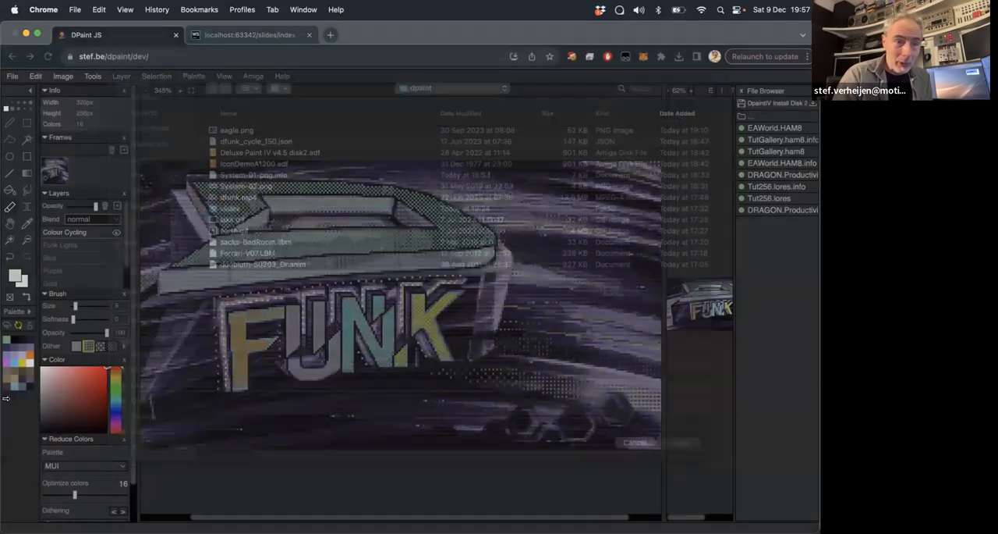
pyautogui.click(635, 442)
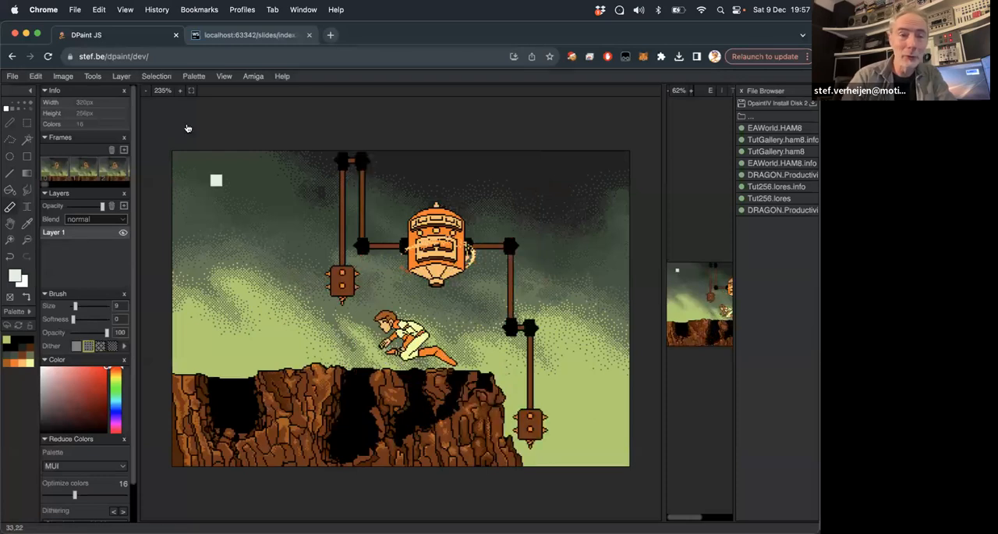
pyautogui.click(62, 167)
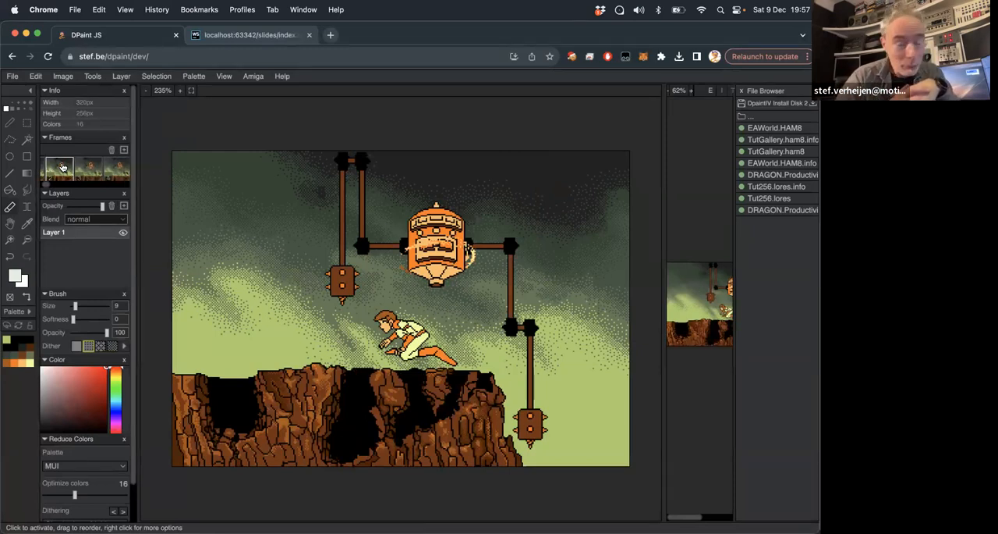
pyautogui.click(75, 168)
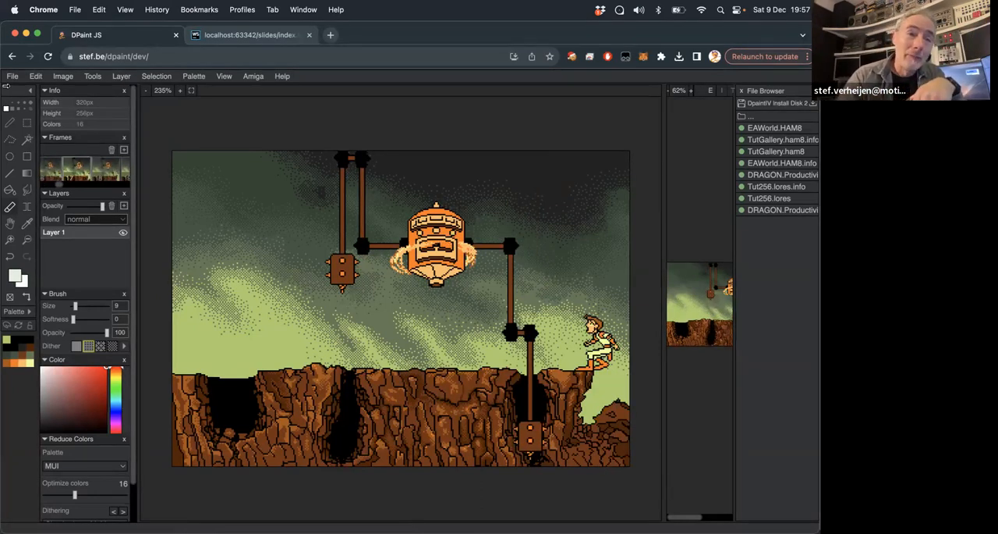
# Step: Open lake.gif from the dpaint folder, replacing the platform game animation
pyautogui.click(12, 76)
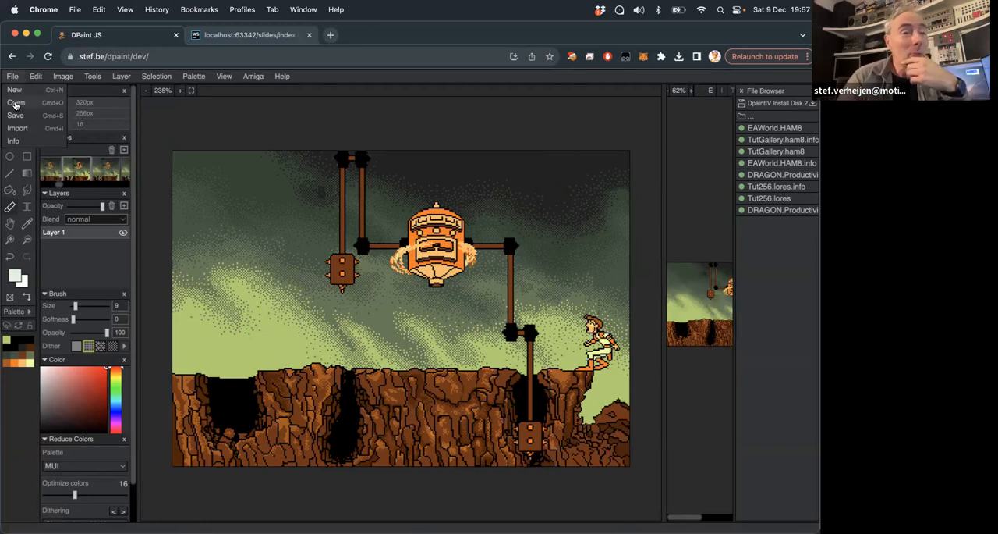
pyautogui.click(15, 102)
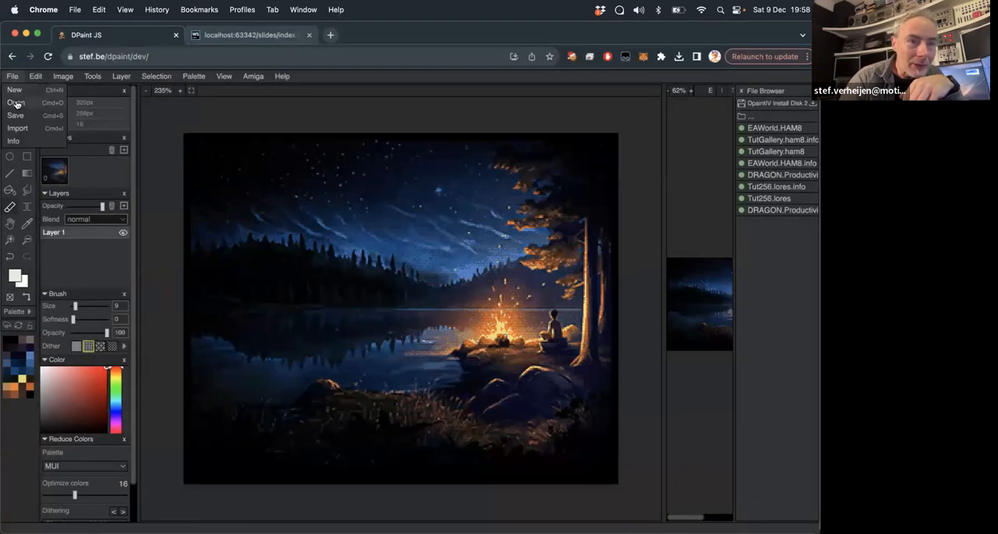
pyautogui.click(16, 102)
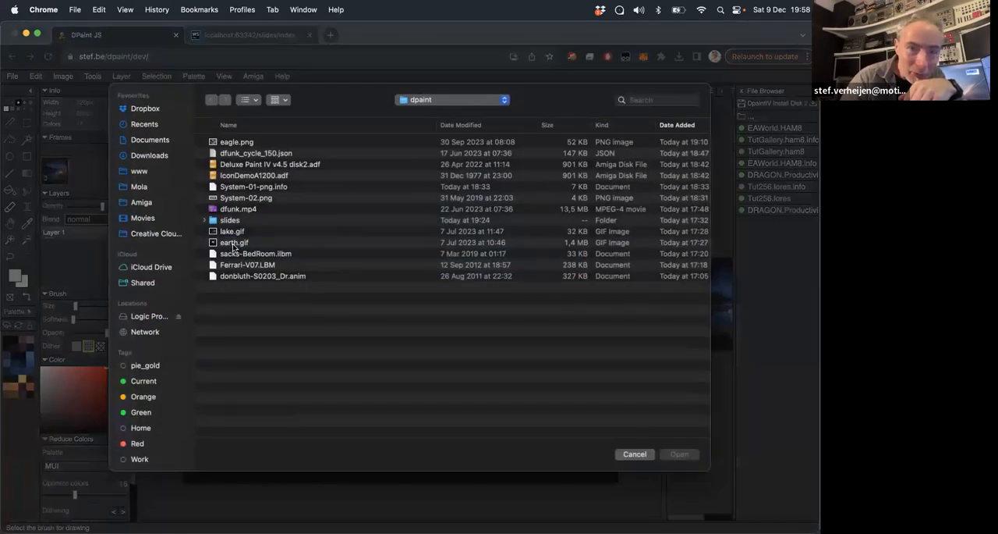
pyautogui.doubleClick(232, 242)
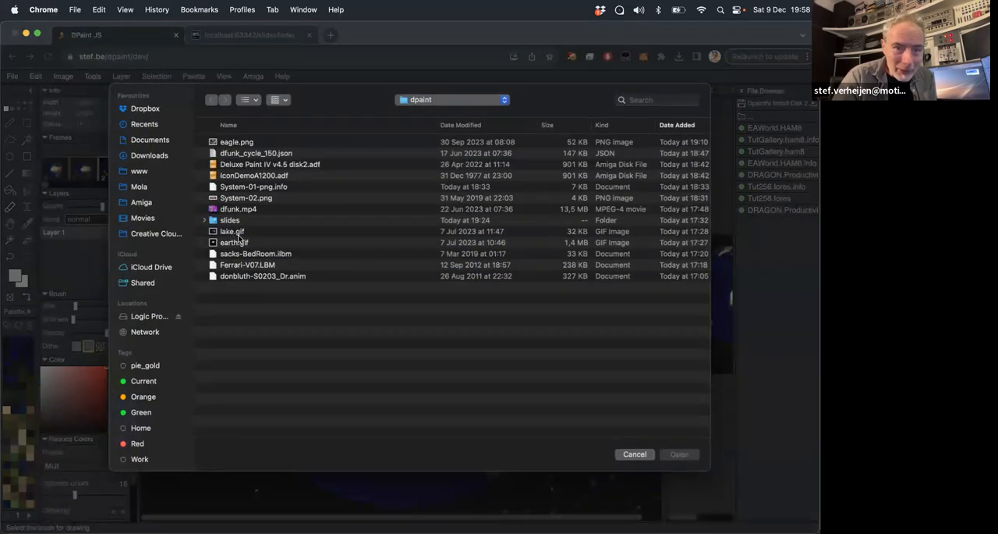
pyautogui.click(679, 453)
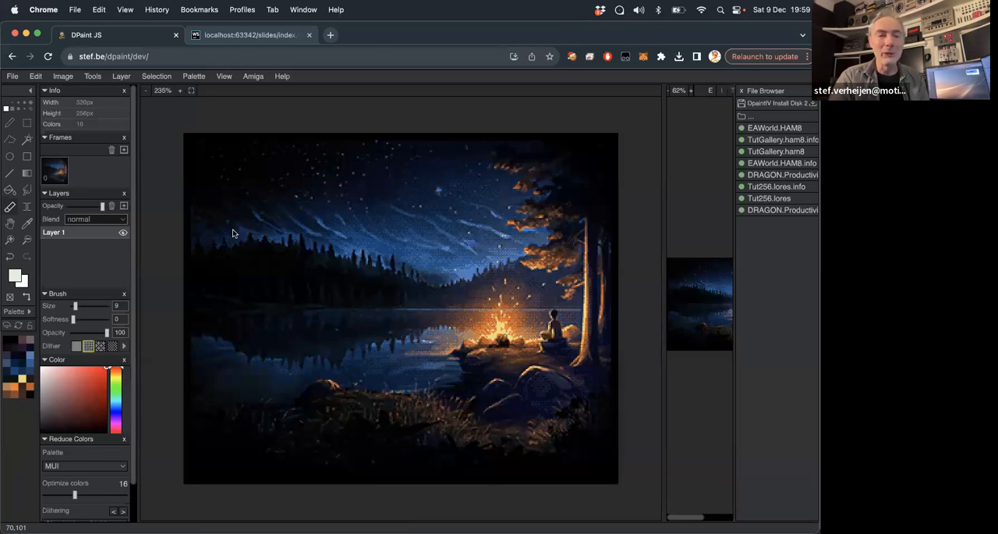
# Step: Preview the lakeside campfire picture in emulated Amiga Deluxe Paint
pyautogui.click(253, 76)
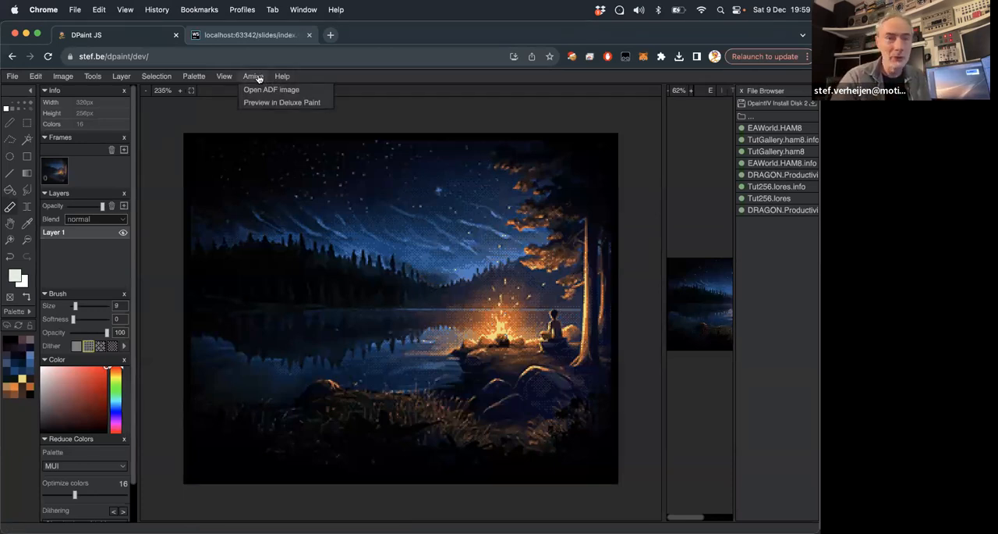
pyautogui.click(282, 102)
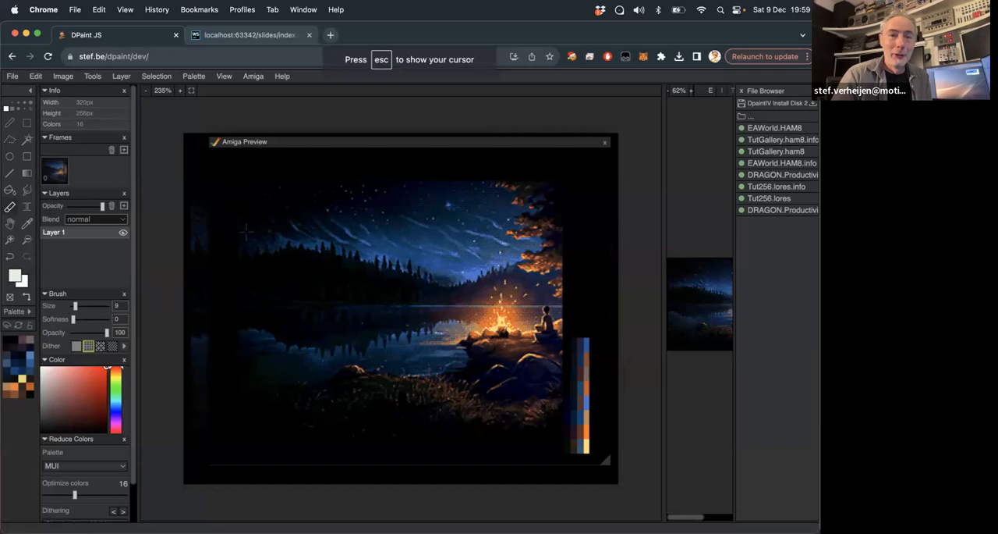
pyautogui.click(258, 172)
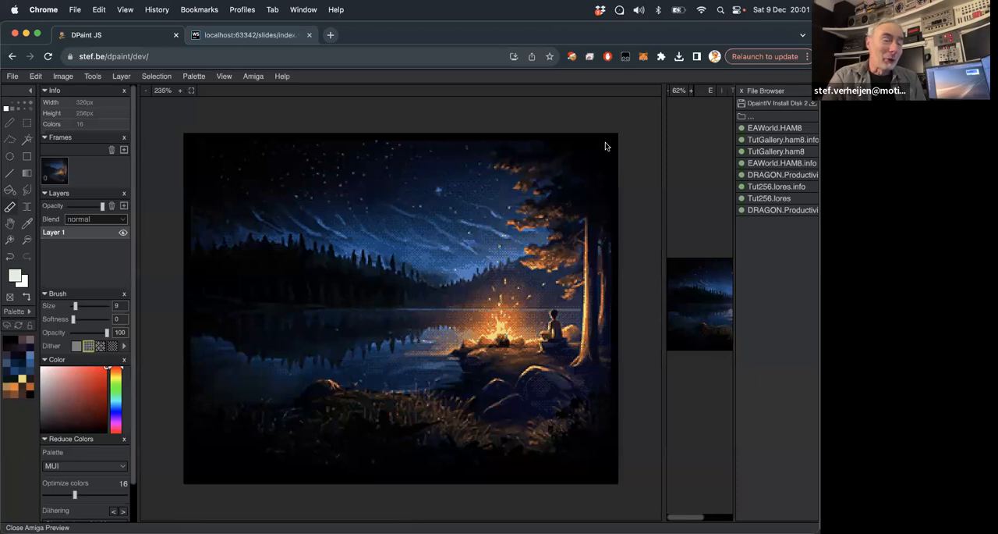
pyautogui.moveTo(572, 130)
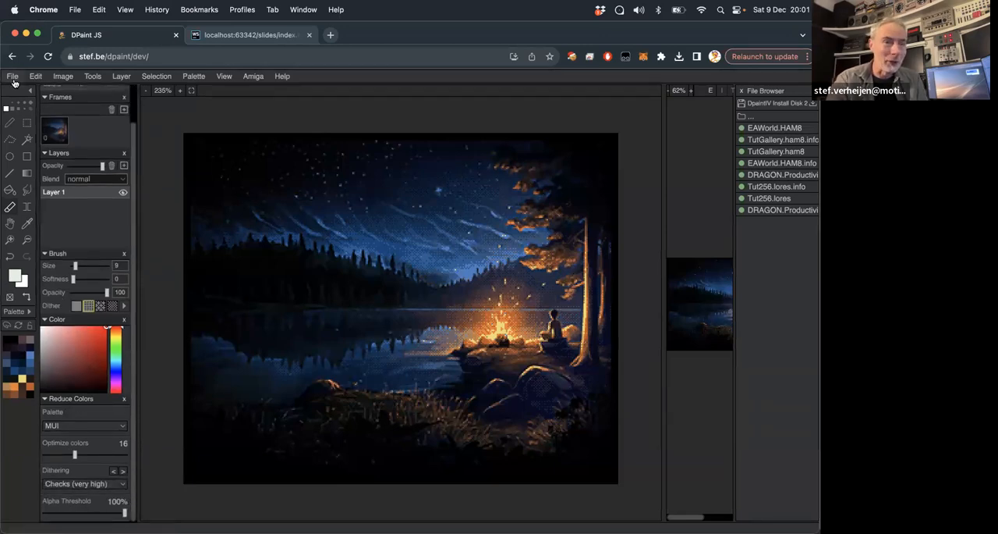
pyautogui.moveTo(339, 193)
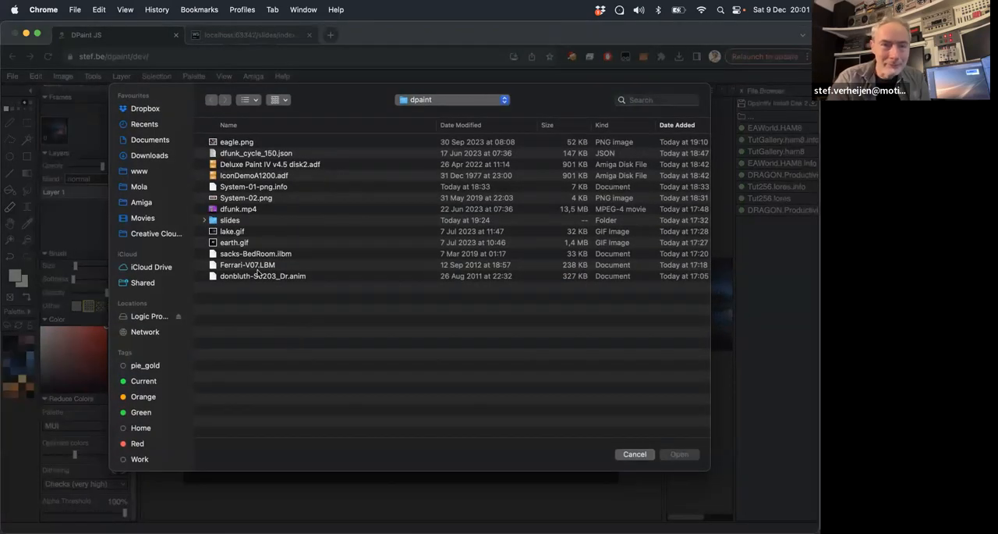
# Step: Open the large dpaint2.png photo from the slides folder, sorting files by size
pyautogui.doubleClick(229, 220)
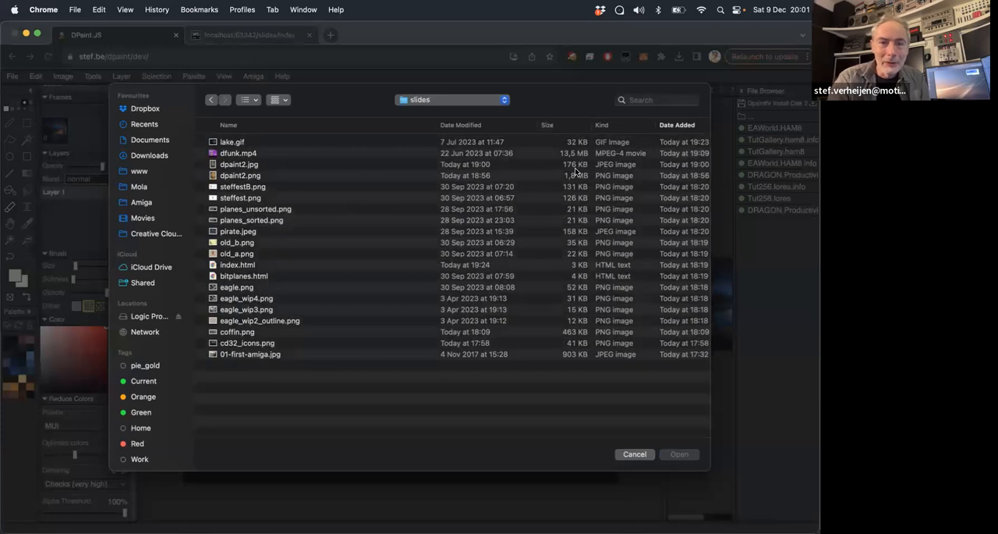
pyautogui.click(547, 125)
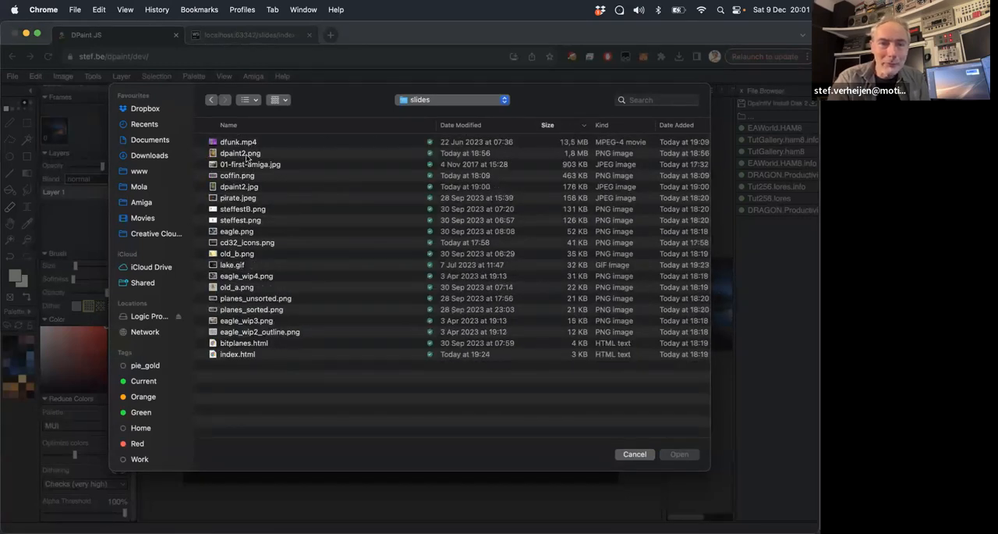
pyautogui.click(240, 152)
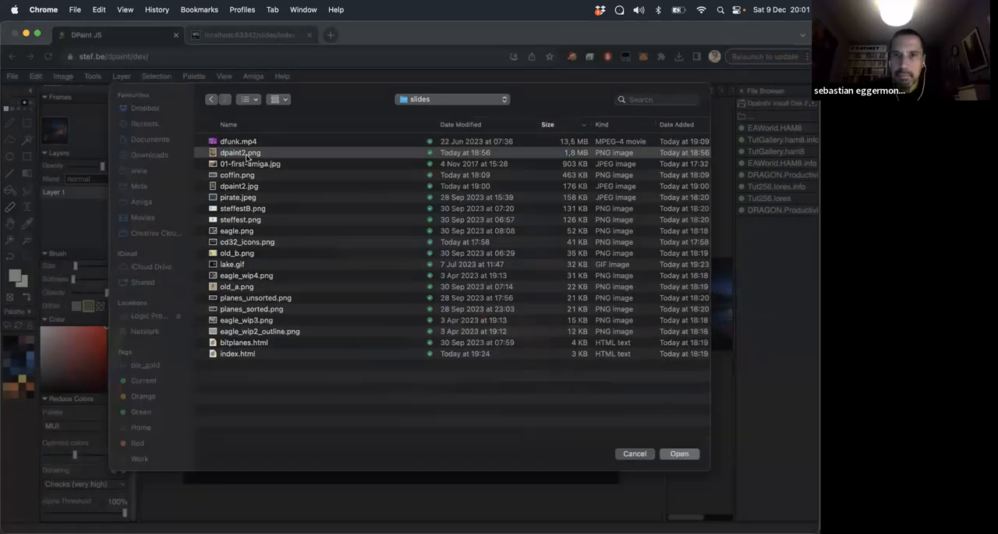
pyautogui.click(678, 453)
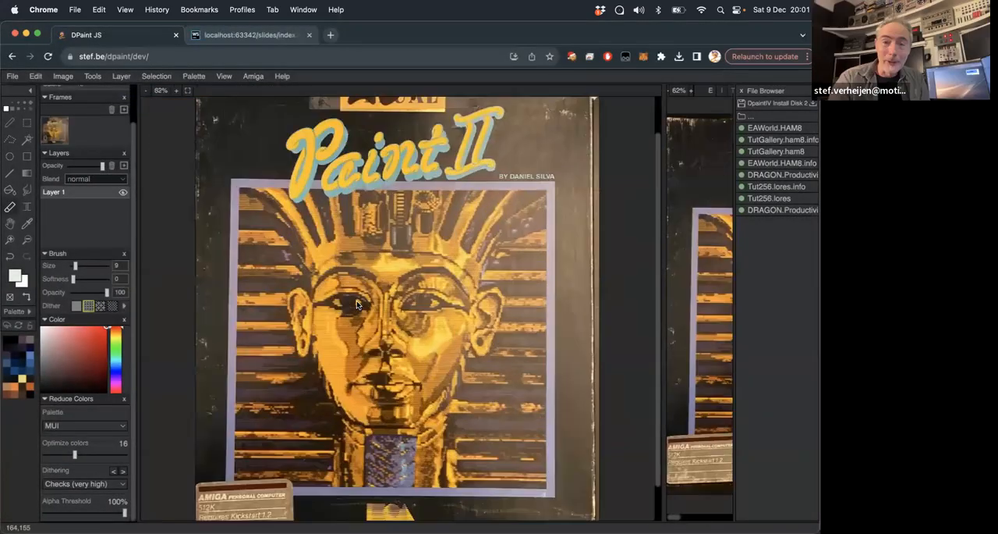
# Step: Switch to rectangular selection and make Layer 1 the working layer
pyautogui.click(12, 76)
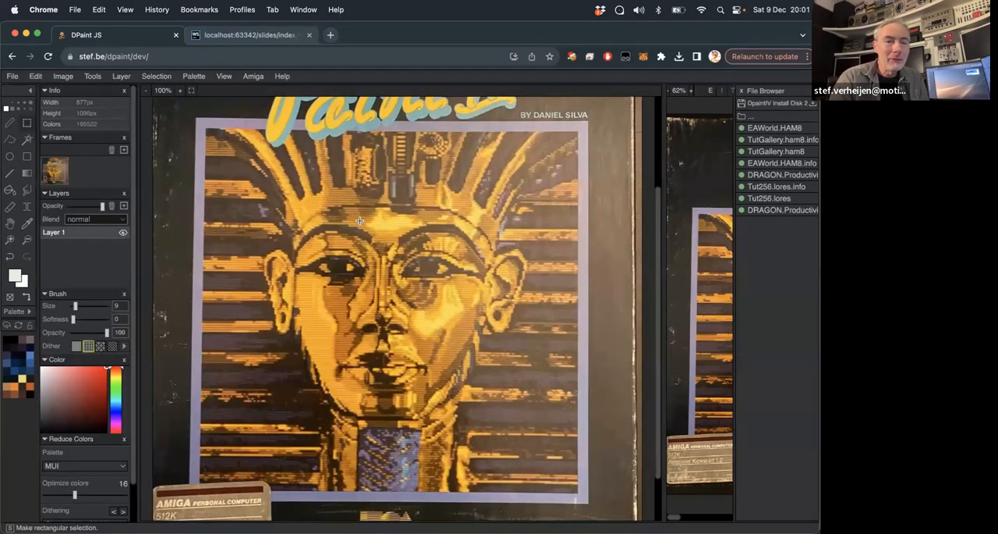
pyautogui.click(121, 75)
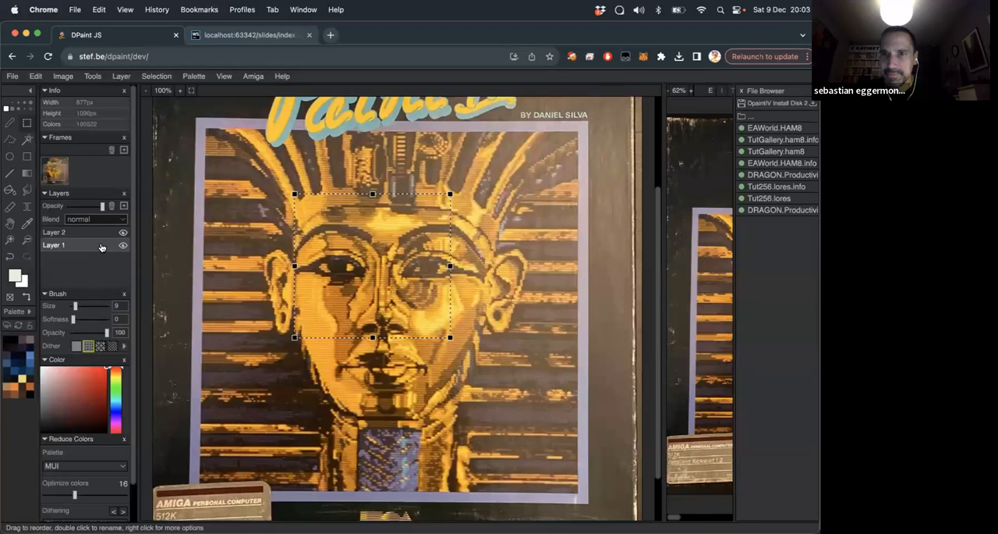
pyautogui.click(70, 244)
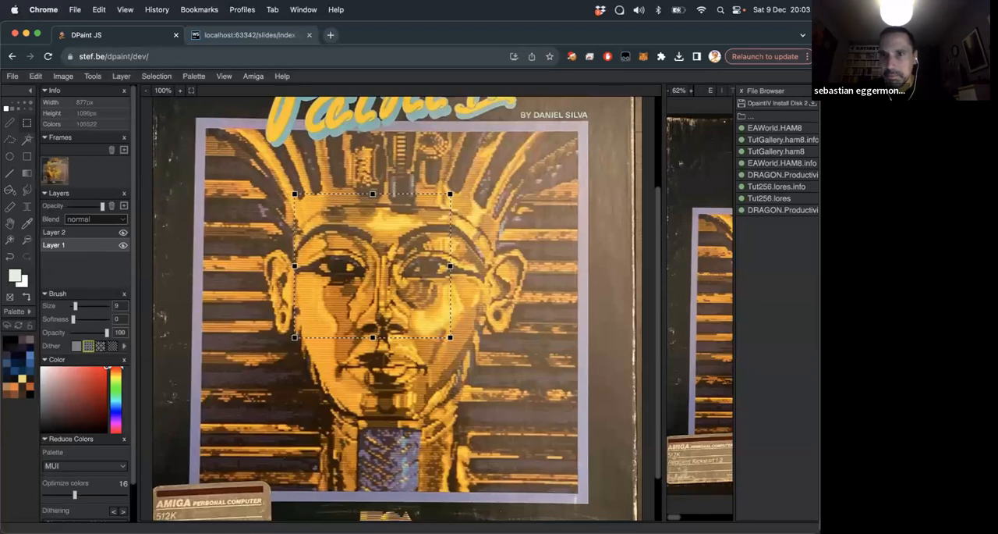